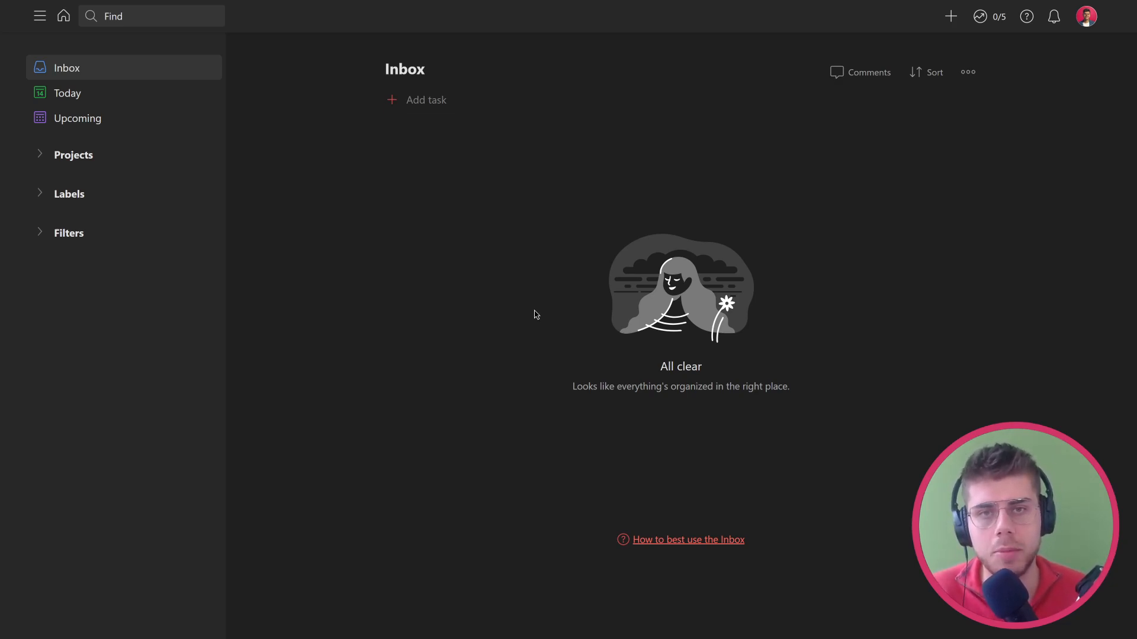
mouse_move(549, 310)
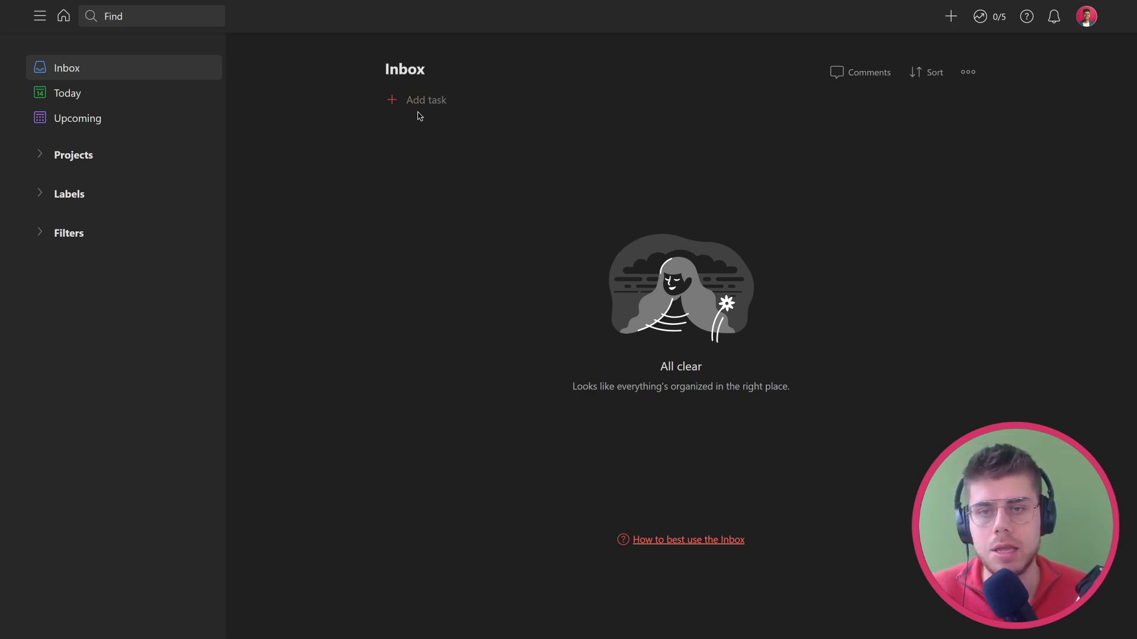
- Create the Inbox task "Add it here"
click(426, 99)
text(Add it here)
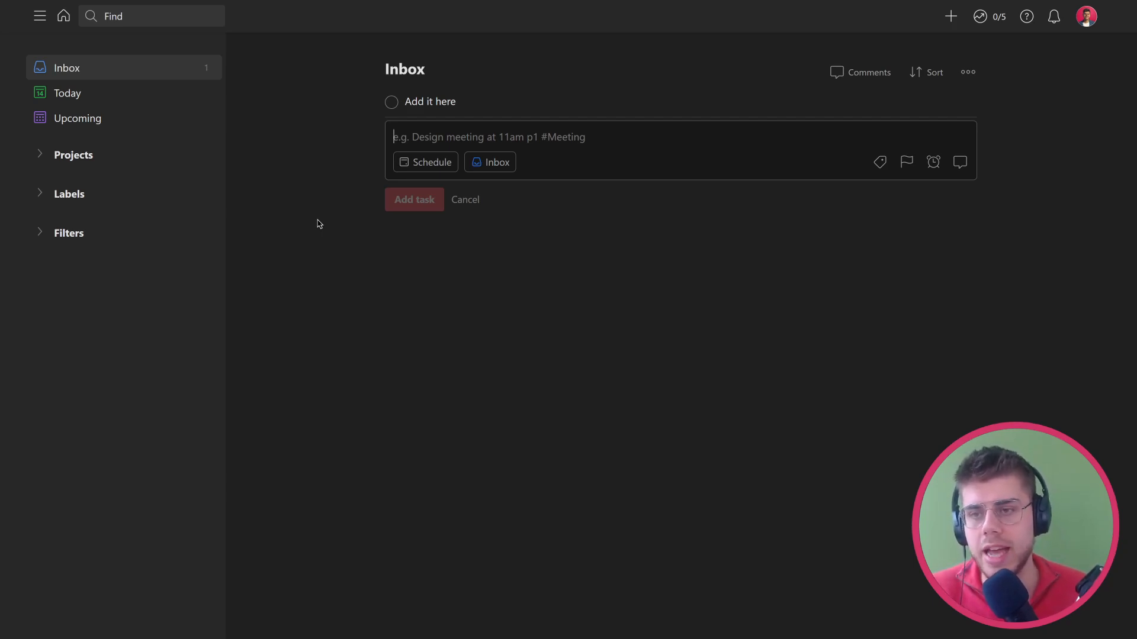
mouse_move(68, 162)
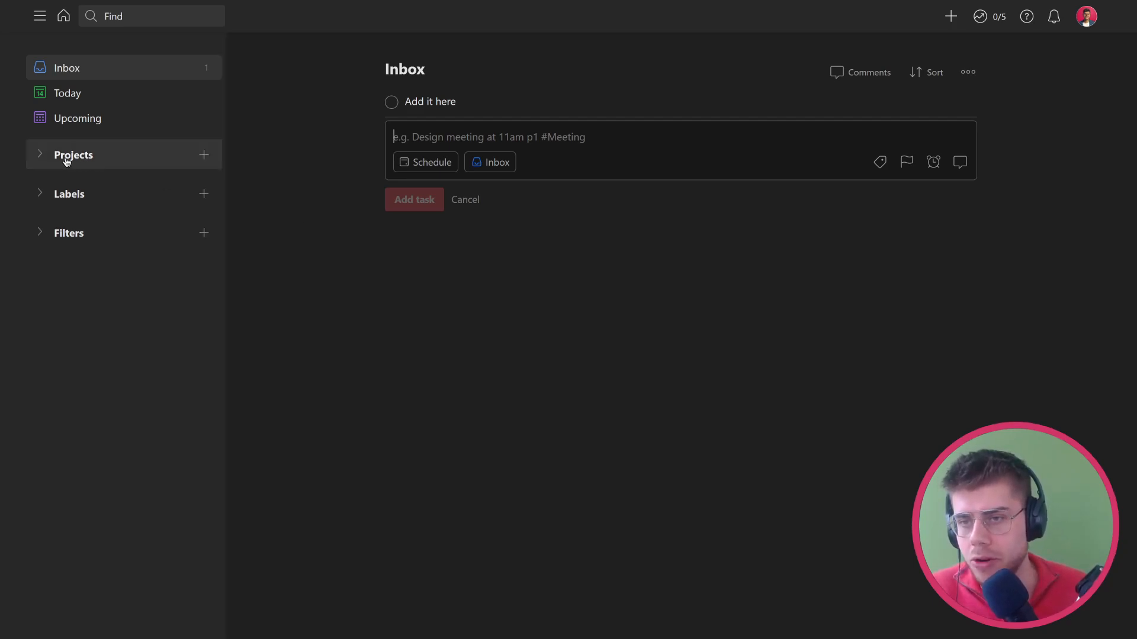
mouse_move(107, 165)
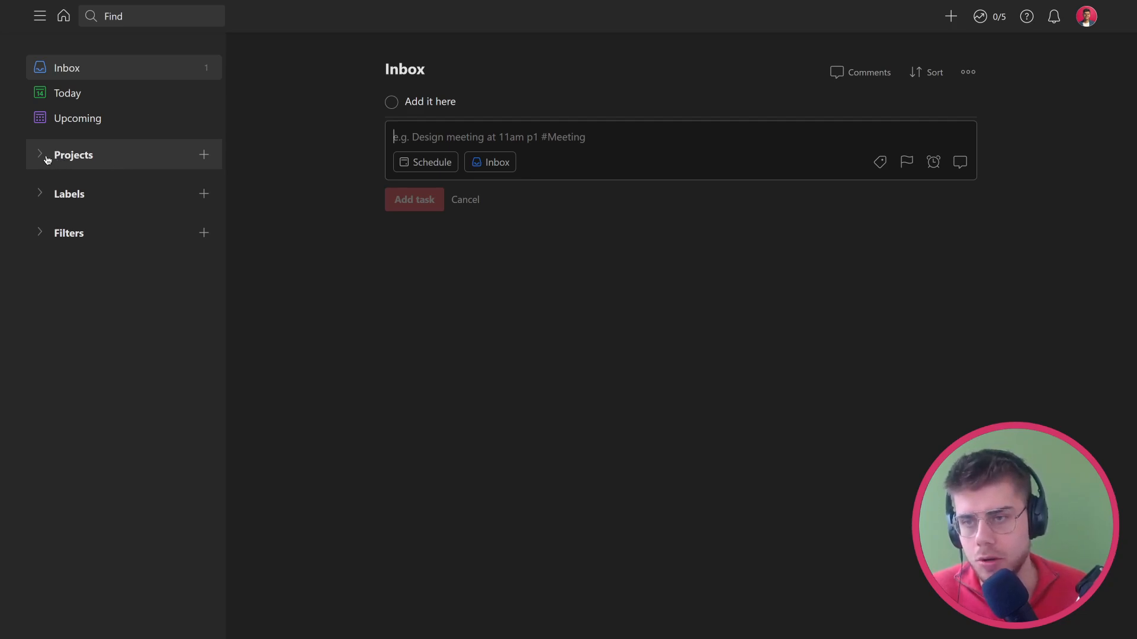
- Reach Buy a new car under the Projects parent and bring up its project actions menu
click(40, 154)
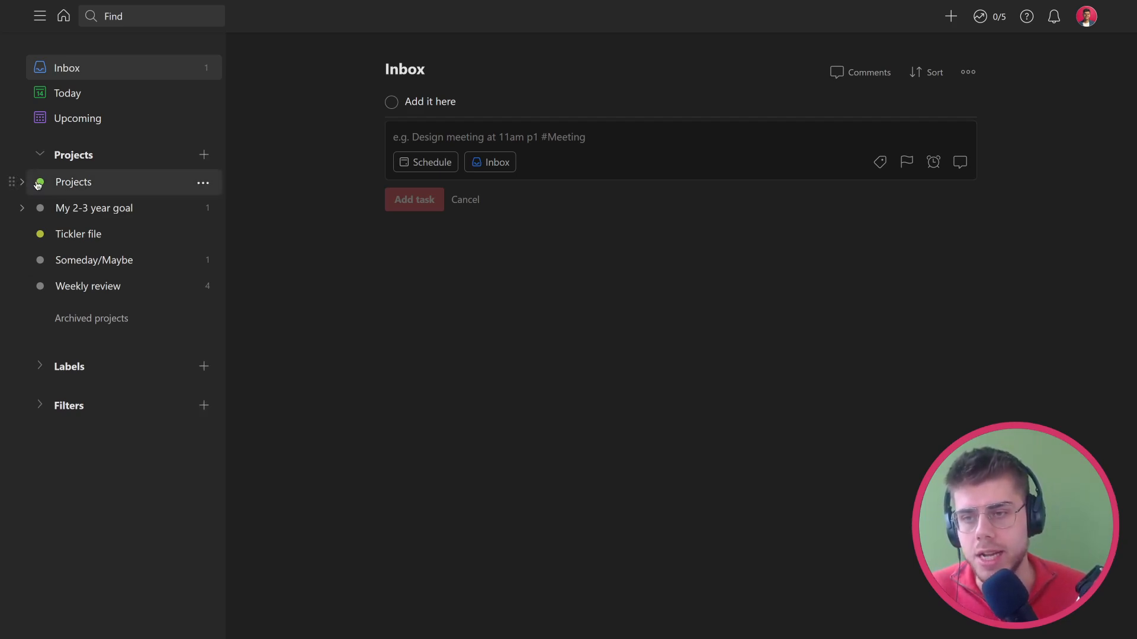
click(21, 182)
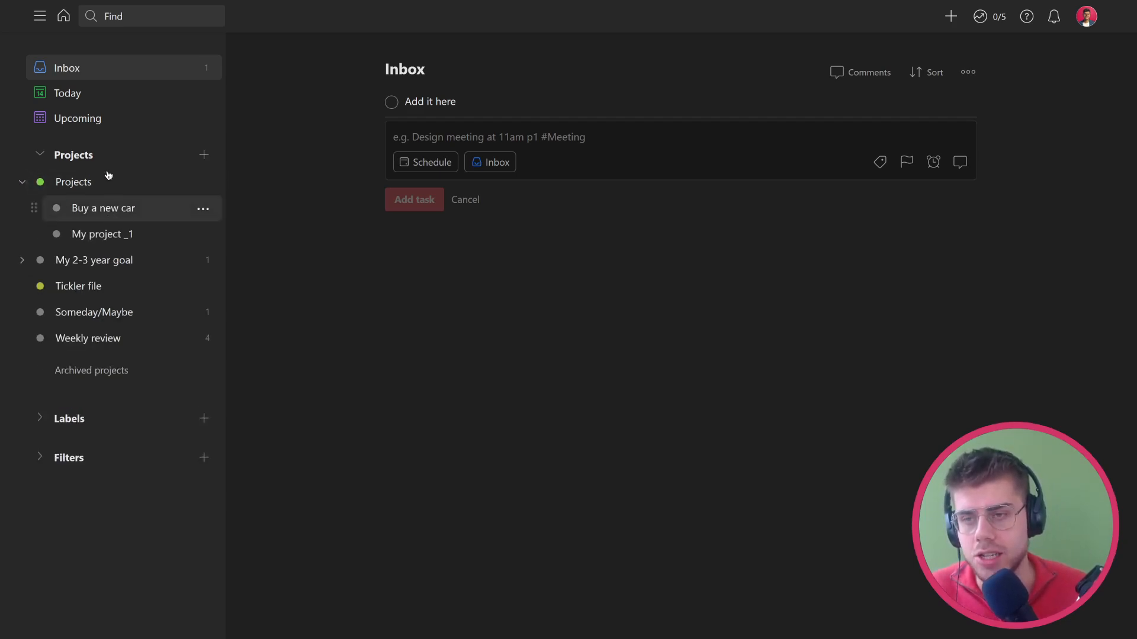
mouse_move(119, 209)
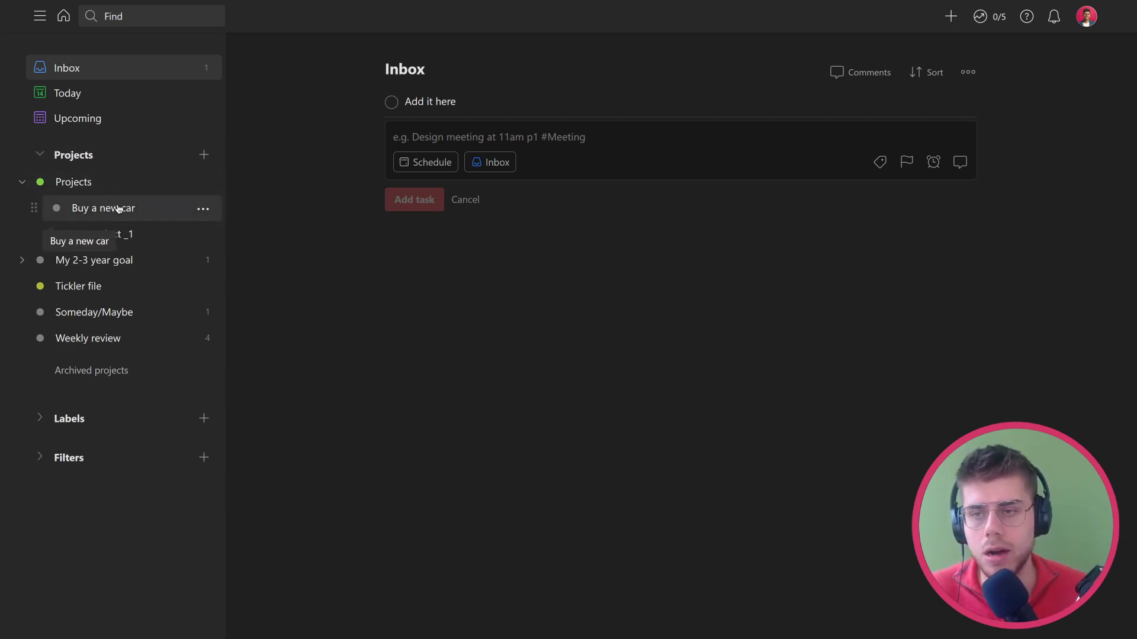
click(103, 207)
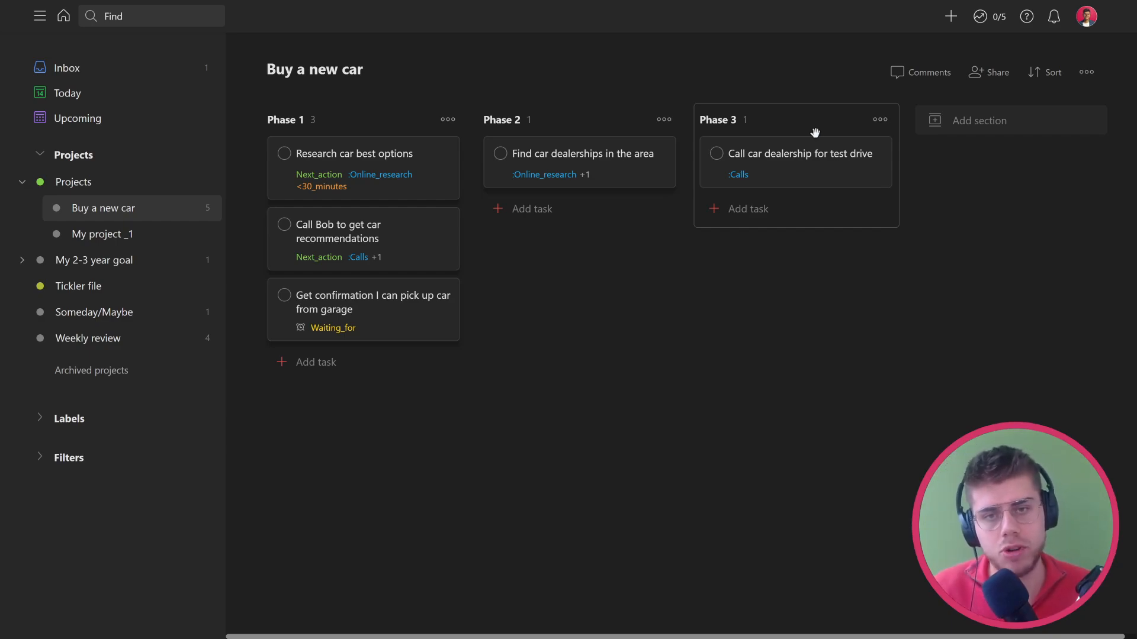
mouse_move(1086, 72)
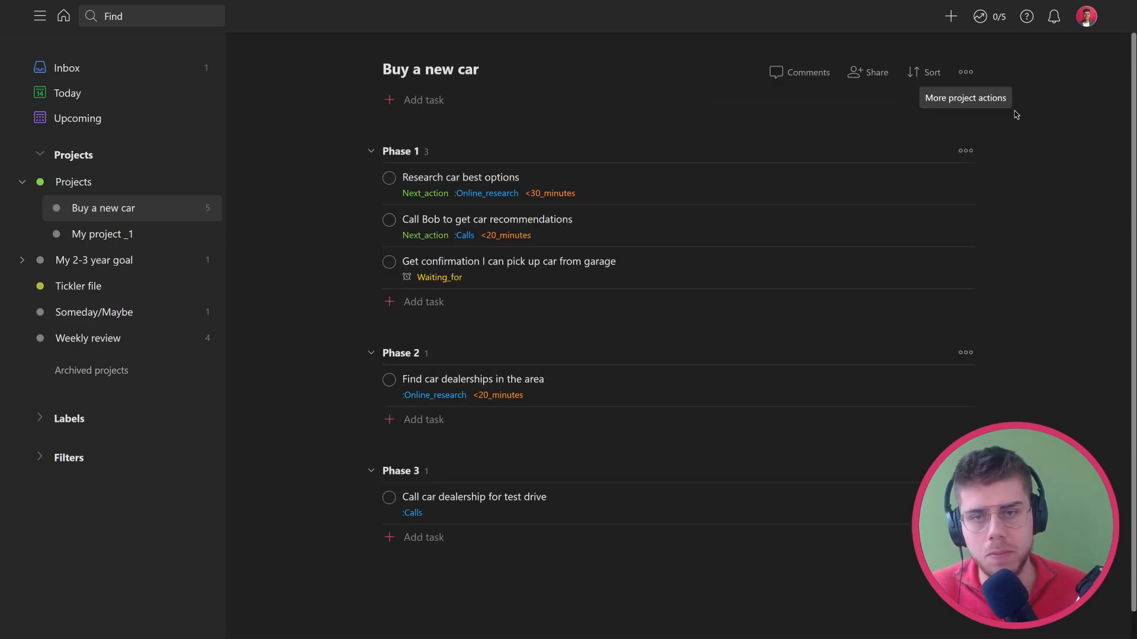
mouse_move(423, 455)
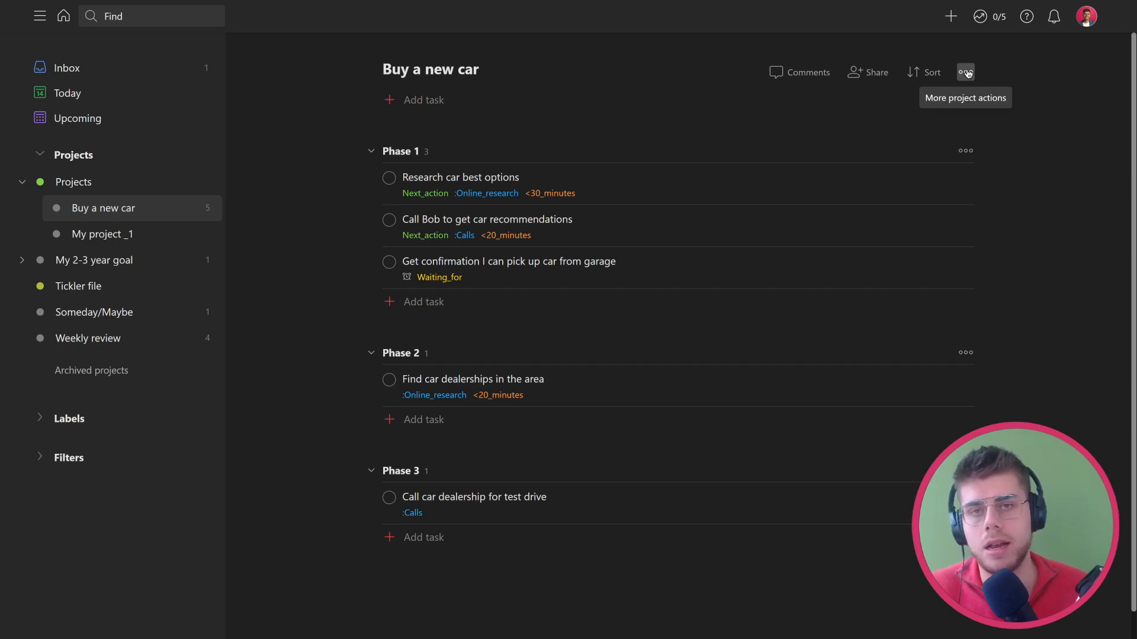
click(965, 73)
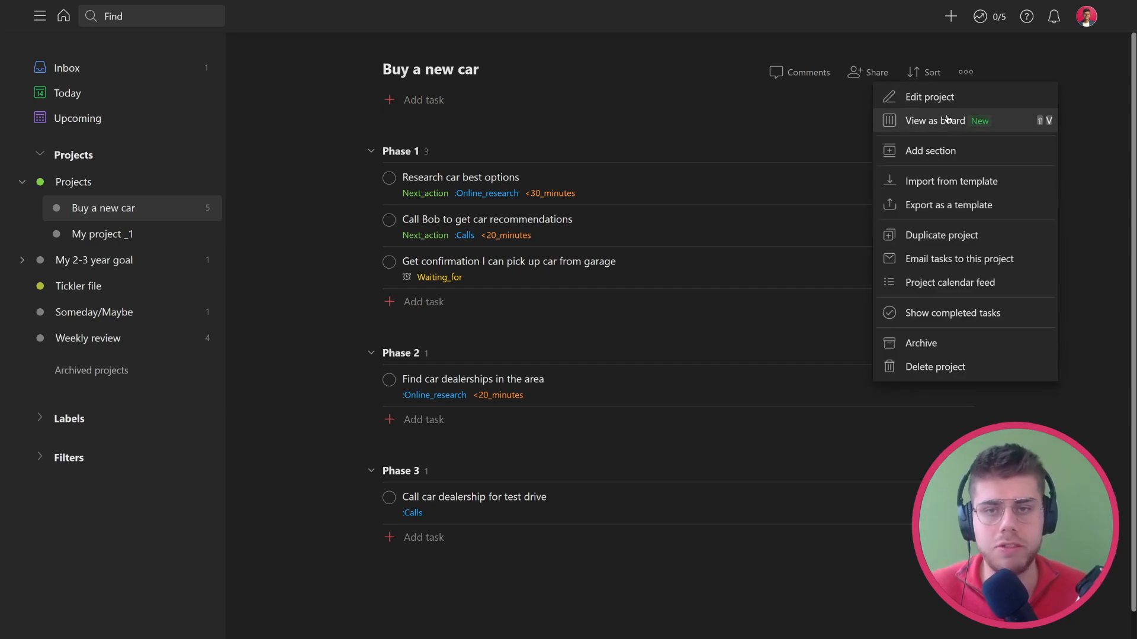
- Switch Buy a new car to board view with Phase 1, 2 and 3 columns
click(946, 121)
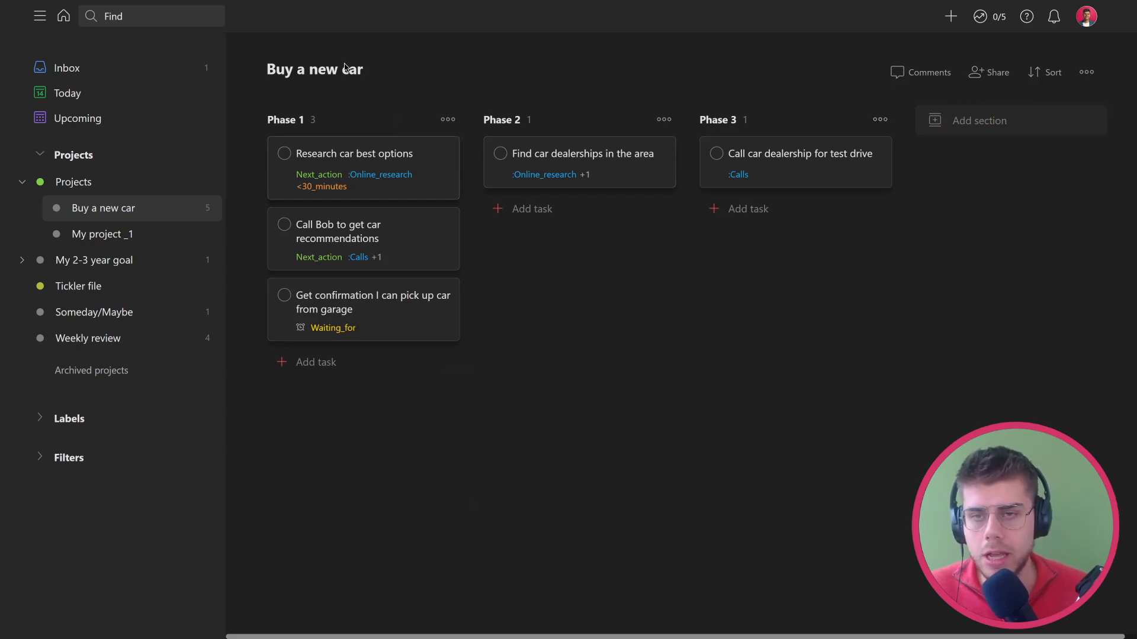
mouse_move(422, 160)
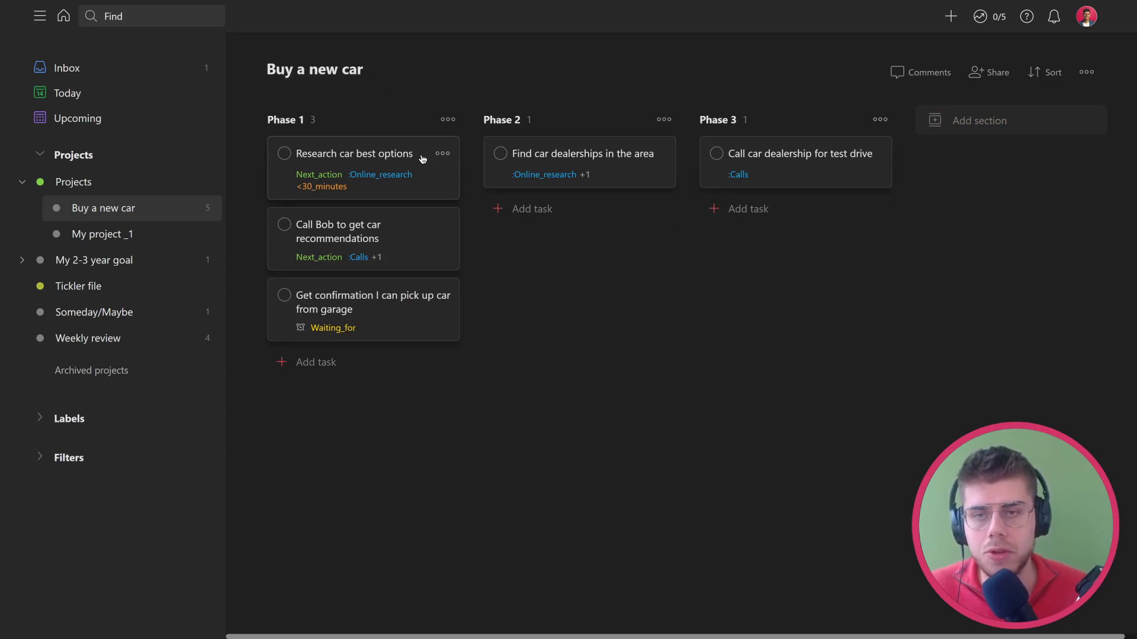
mouse_move(288, 166)
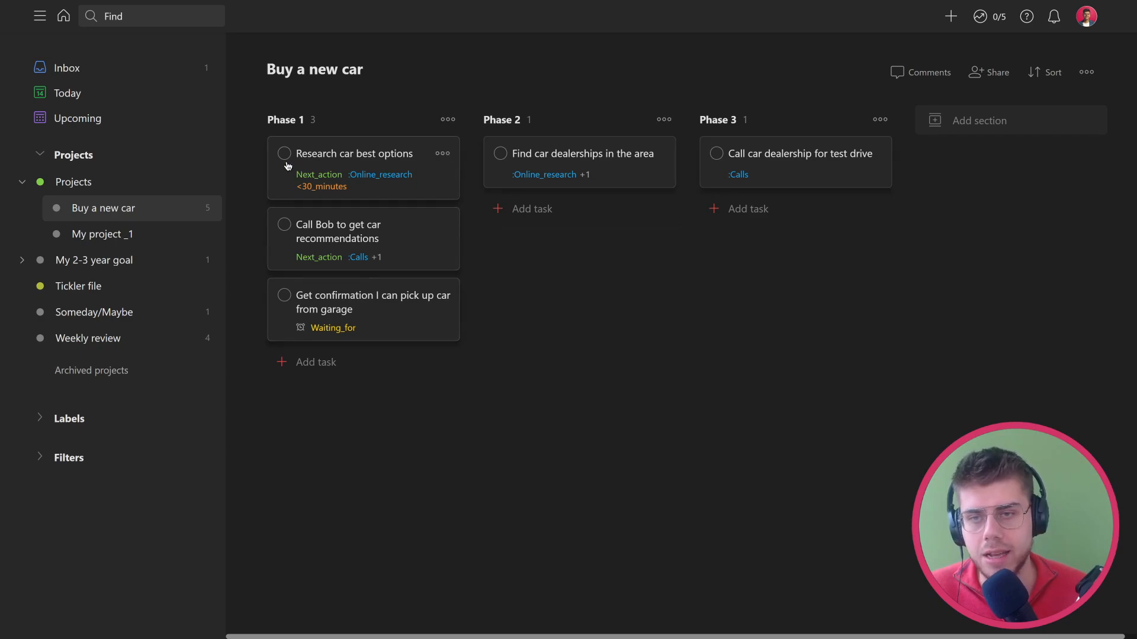
mouse_move(313, 321)
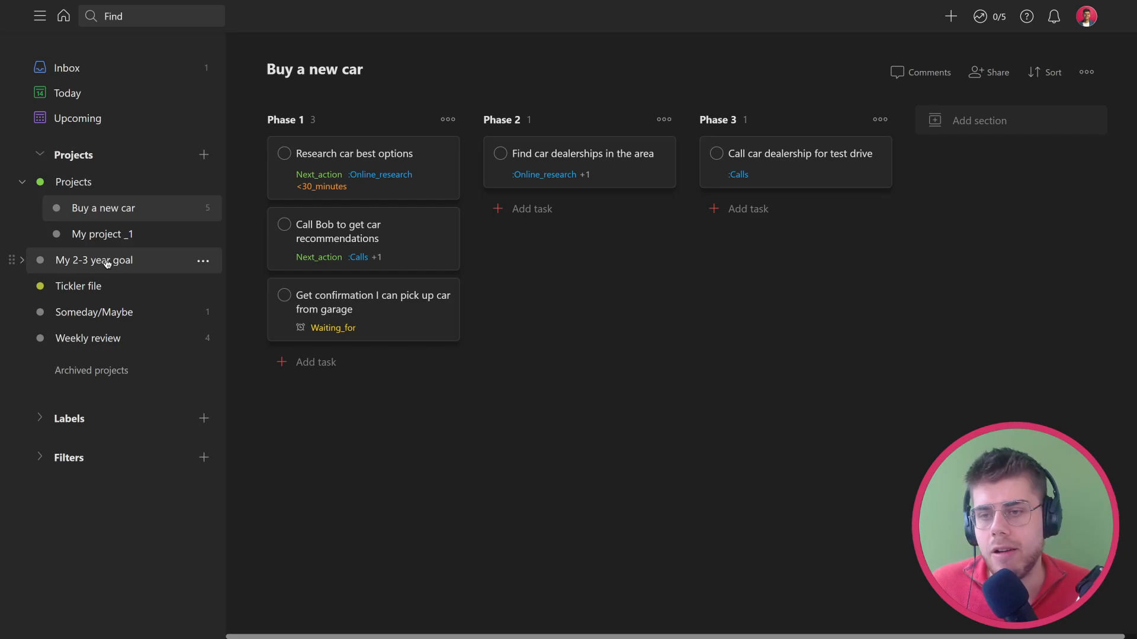
mouse_move(107, 262)
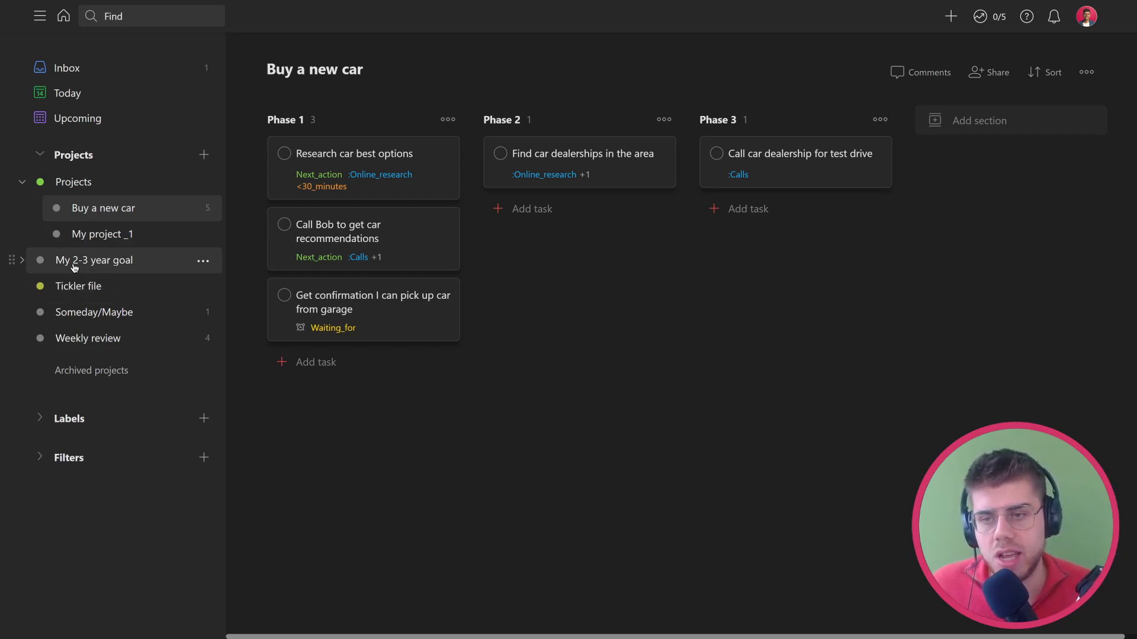
mouse_move(73, 262)
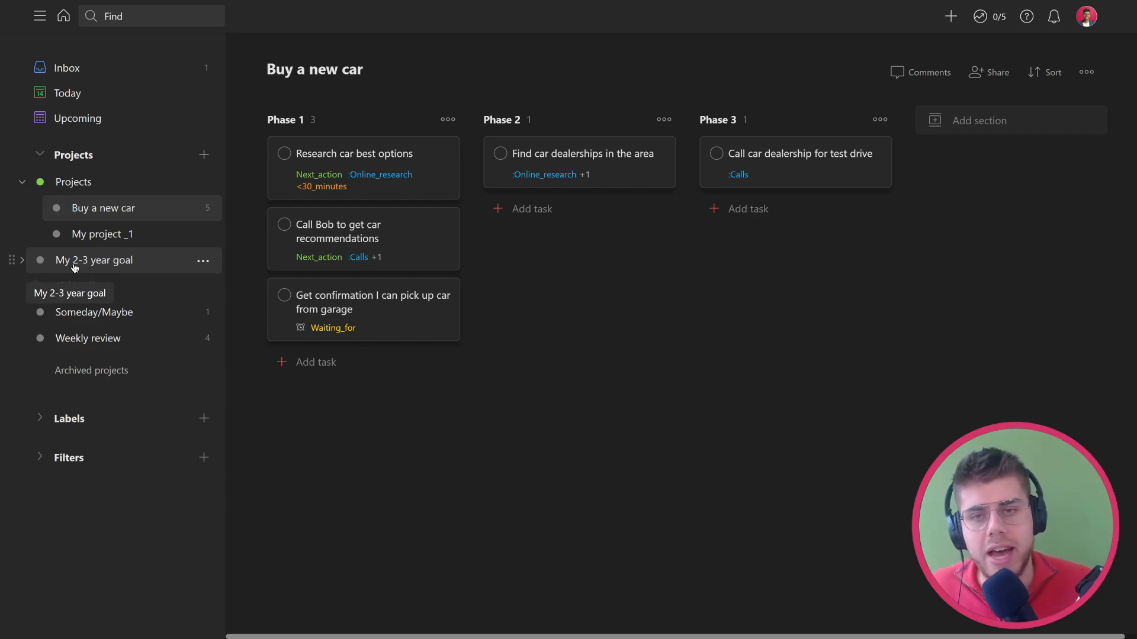
- Expand My 2-3 year goal to show My related project, then view the empty Tickler file
click(22, 261)
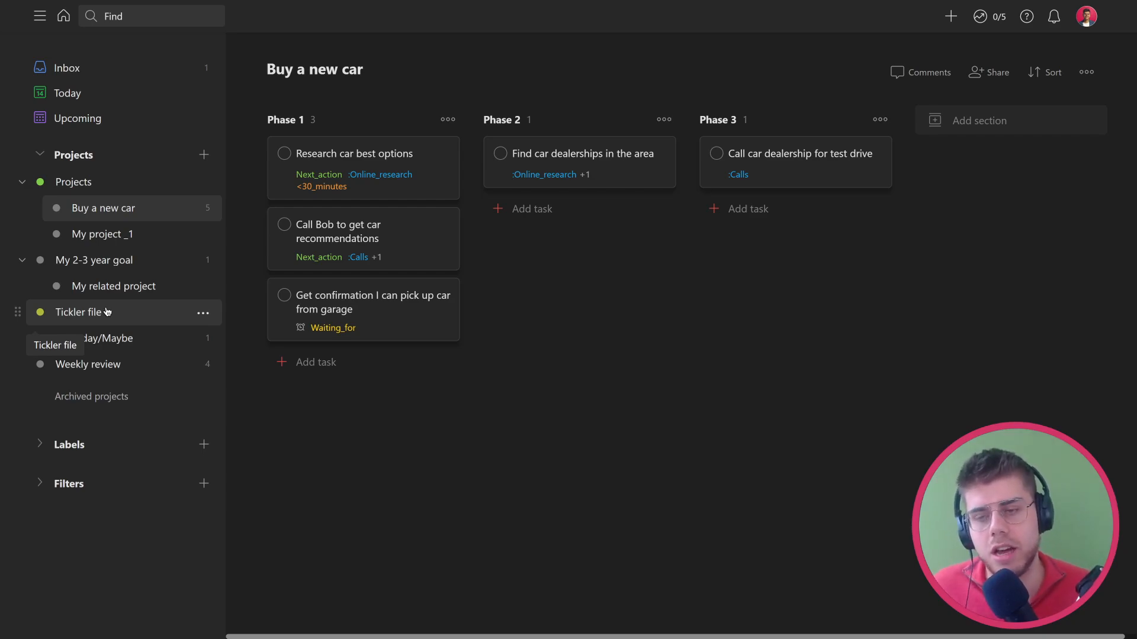
click(78, 313)
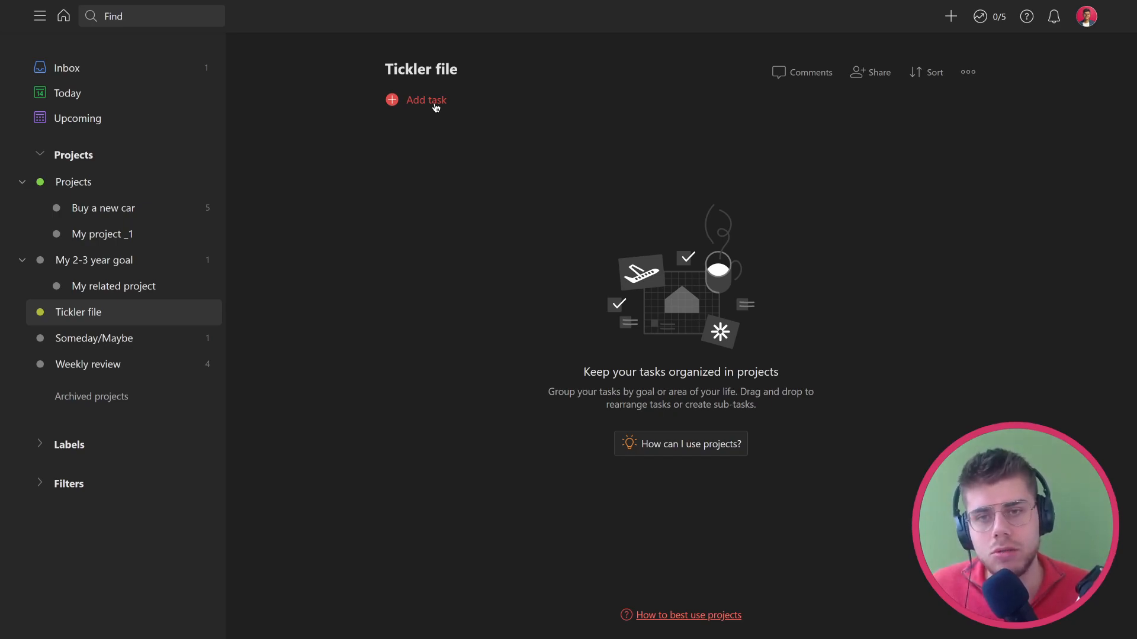
- Create the Tickler file task "remind me about this" due tomorrow
click(426, 99)
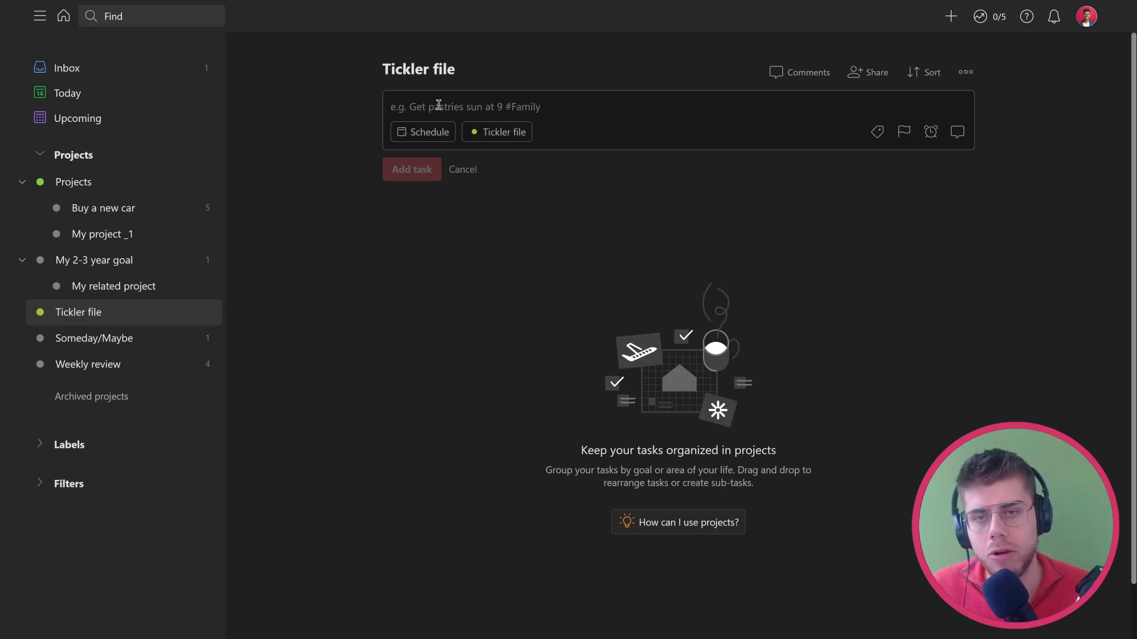
text(remind me abo)
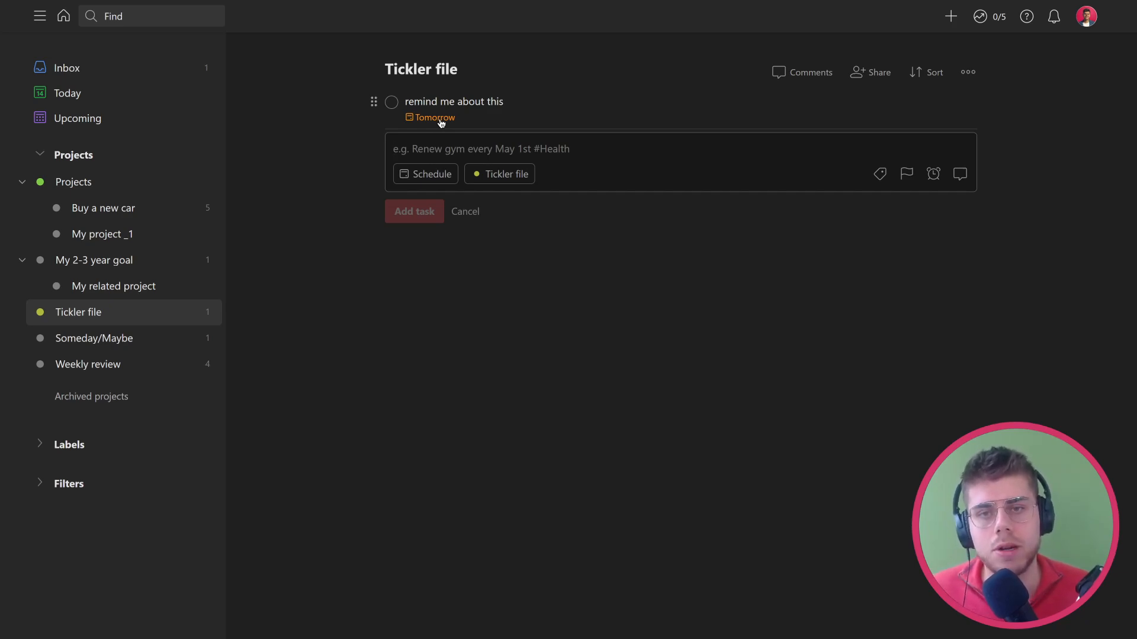
mouse_move(111, 331)
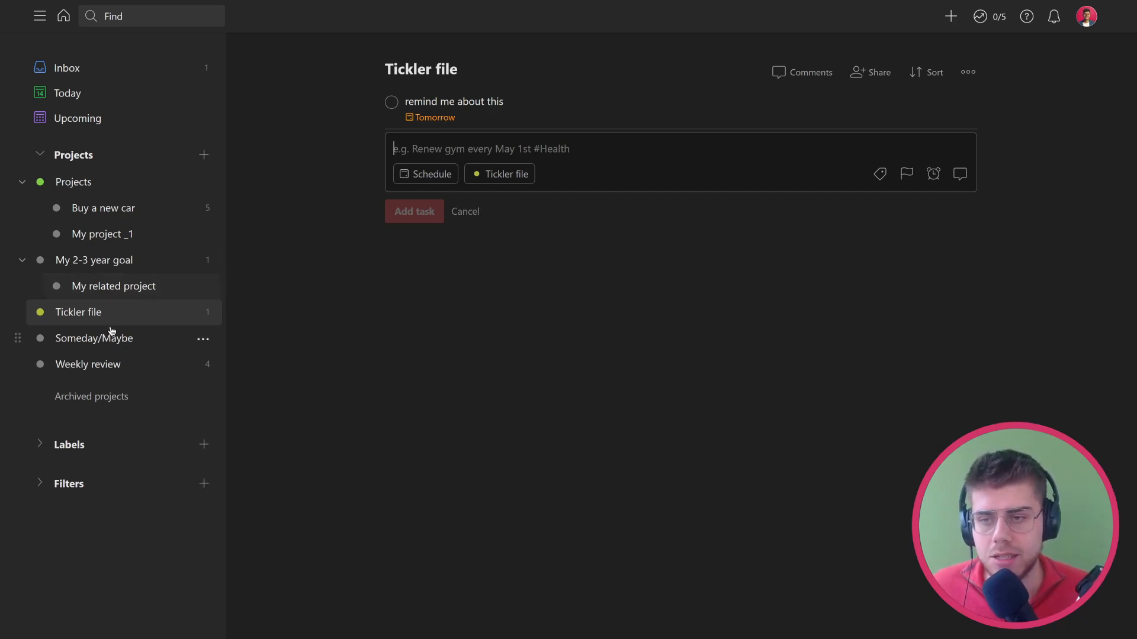
mouse_move(104, 338)
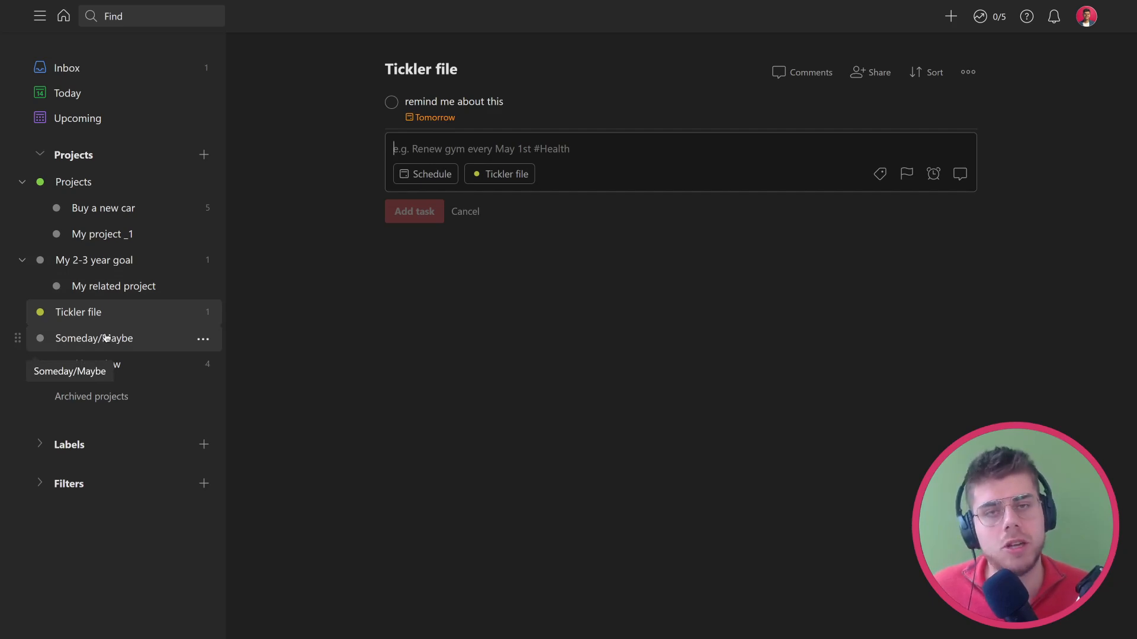
- View the Someday/Maybe project with its task "Something I might want to do"
click(93, 339)
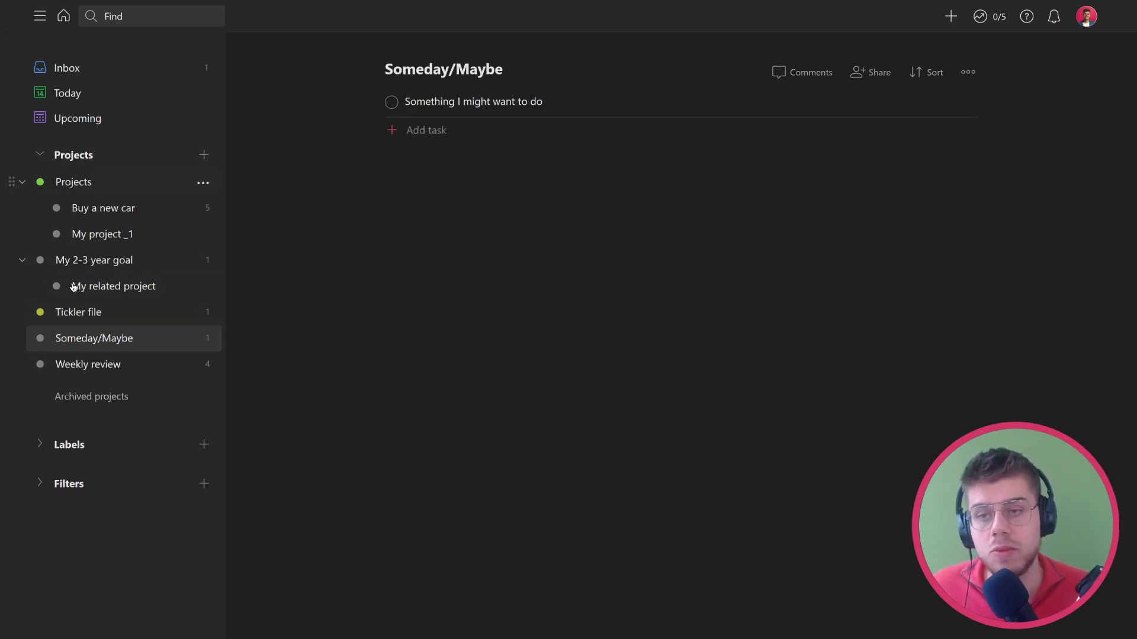
mouse_move(435, 109)
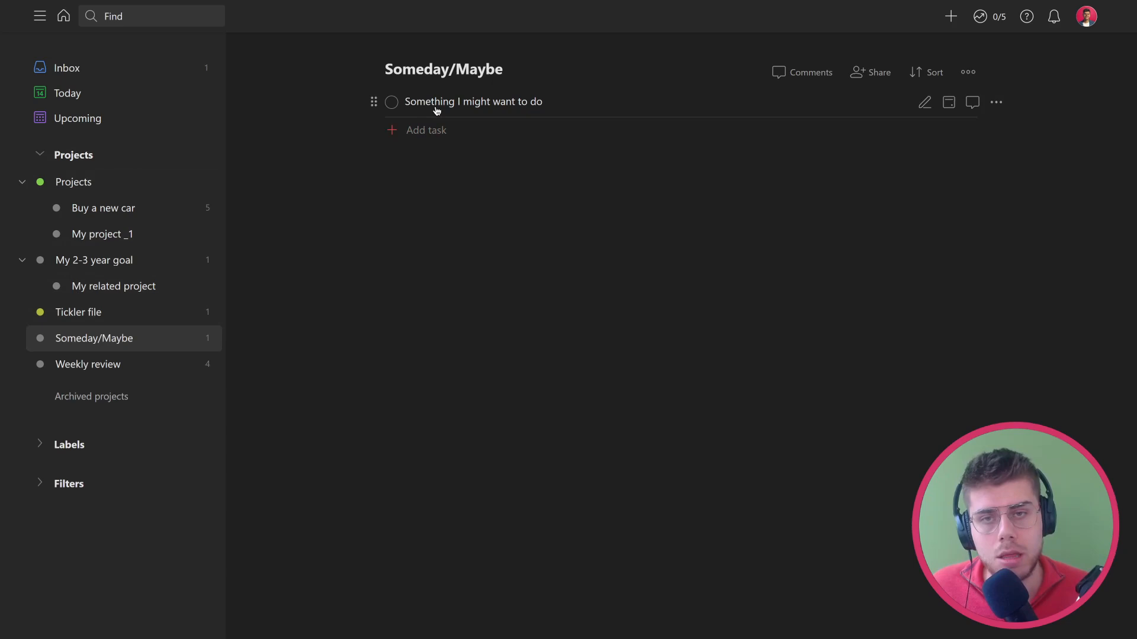
mouse_move(517, 107)
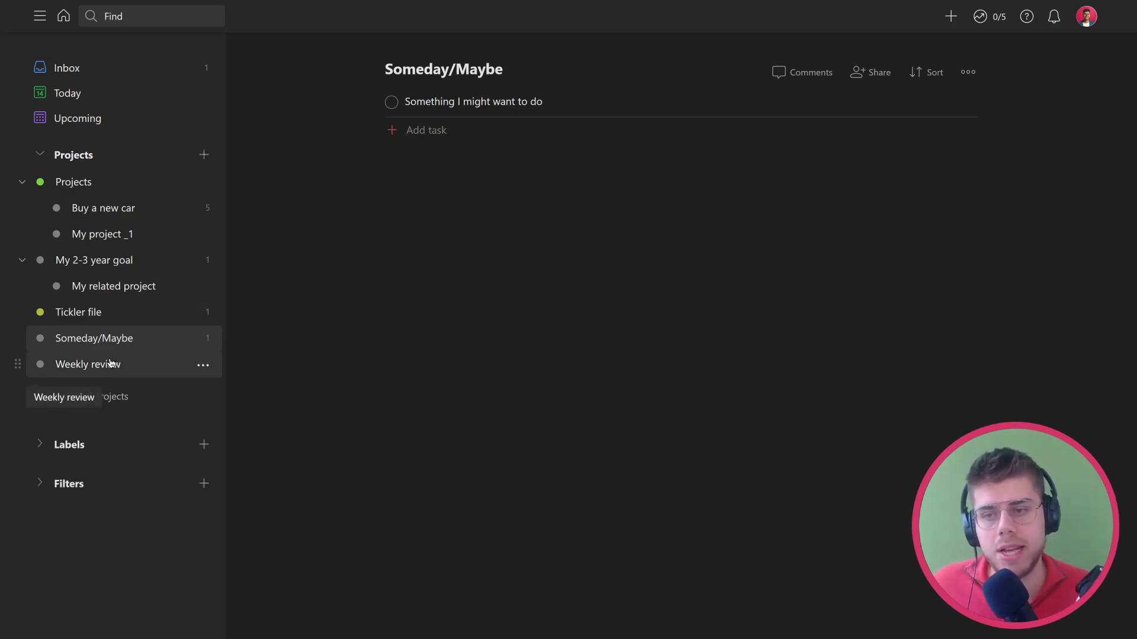
- Check off all four Weekly review tasks, including Clean email inbox and Etc., emptying the project
click(88, 364)
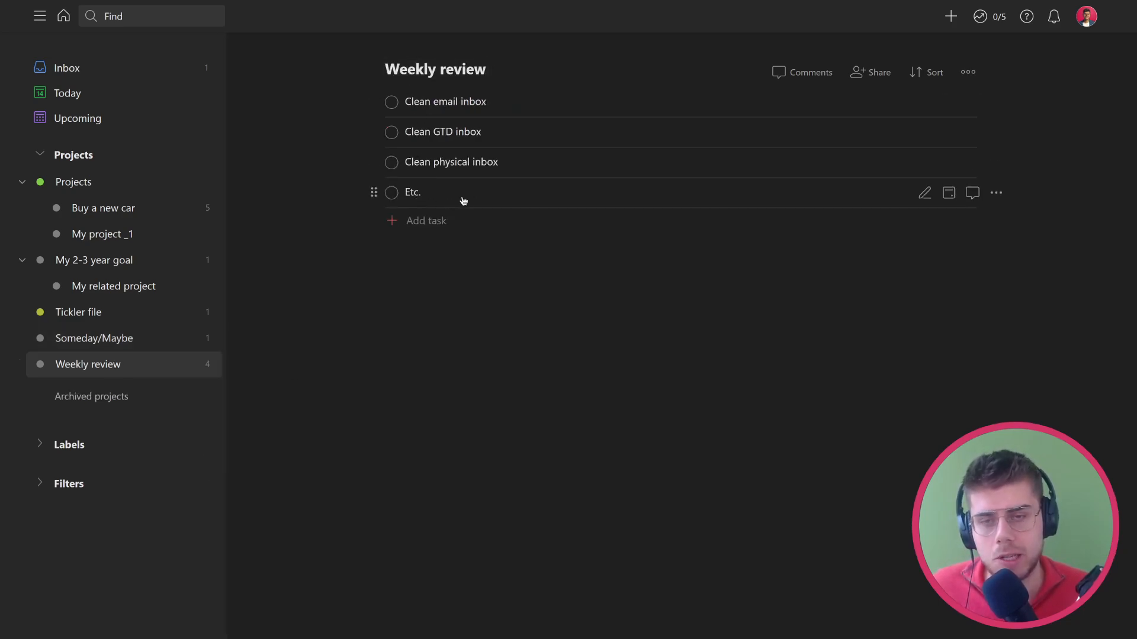
mouse_move(454, 210)
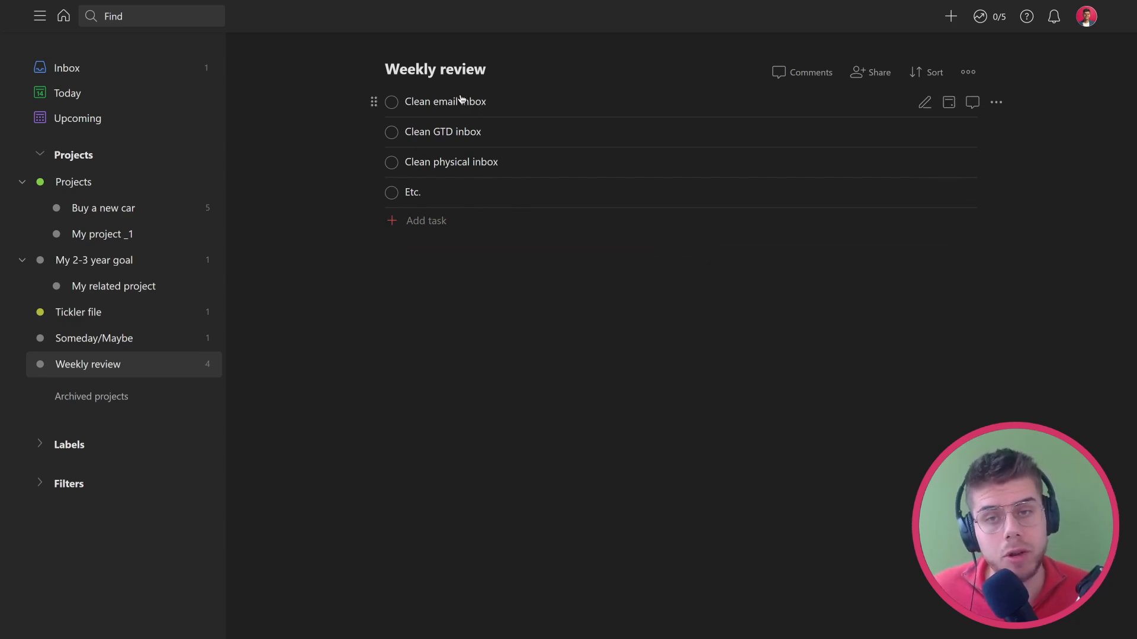
mouse_move(997, 104)
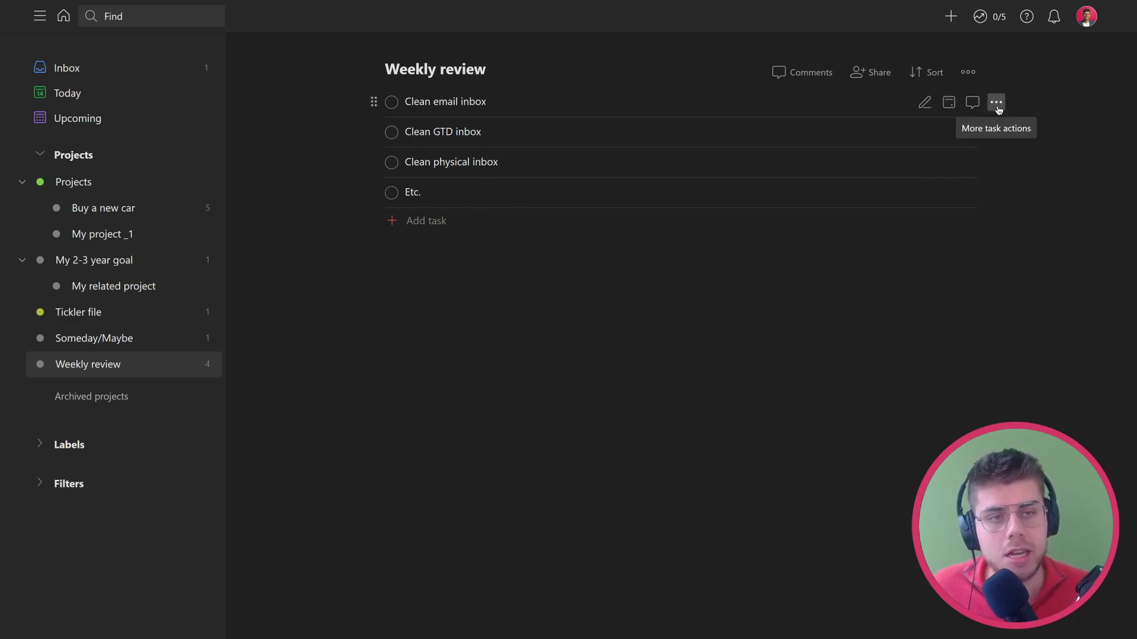
click(968, 71)
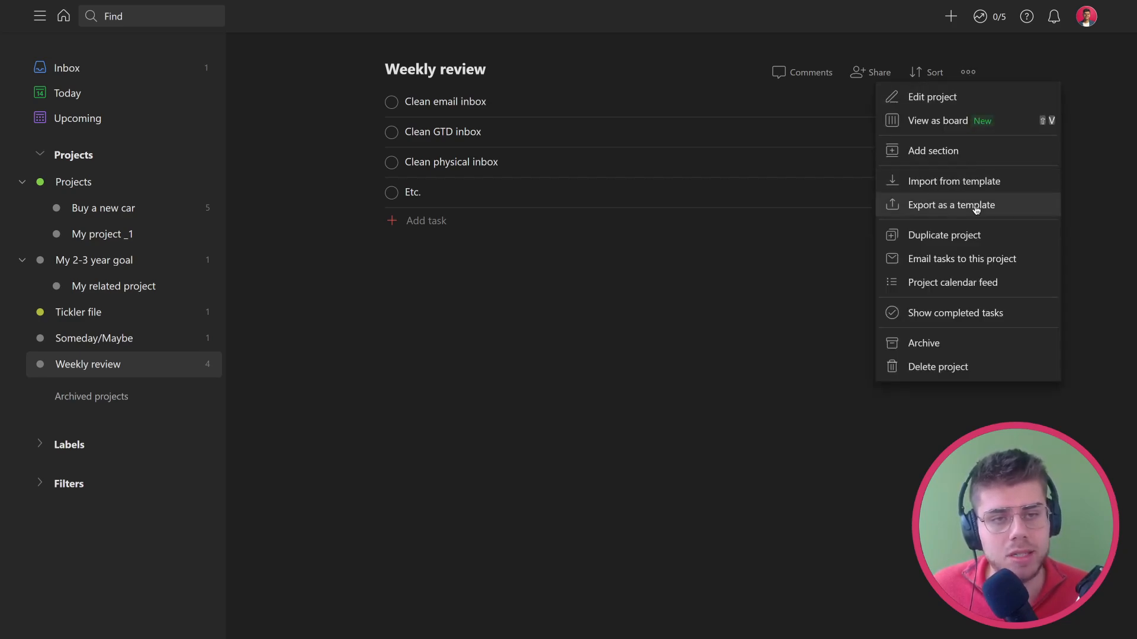
mouse_move(474, 331)
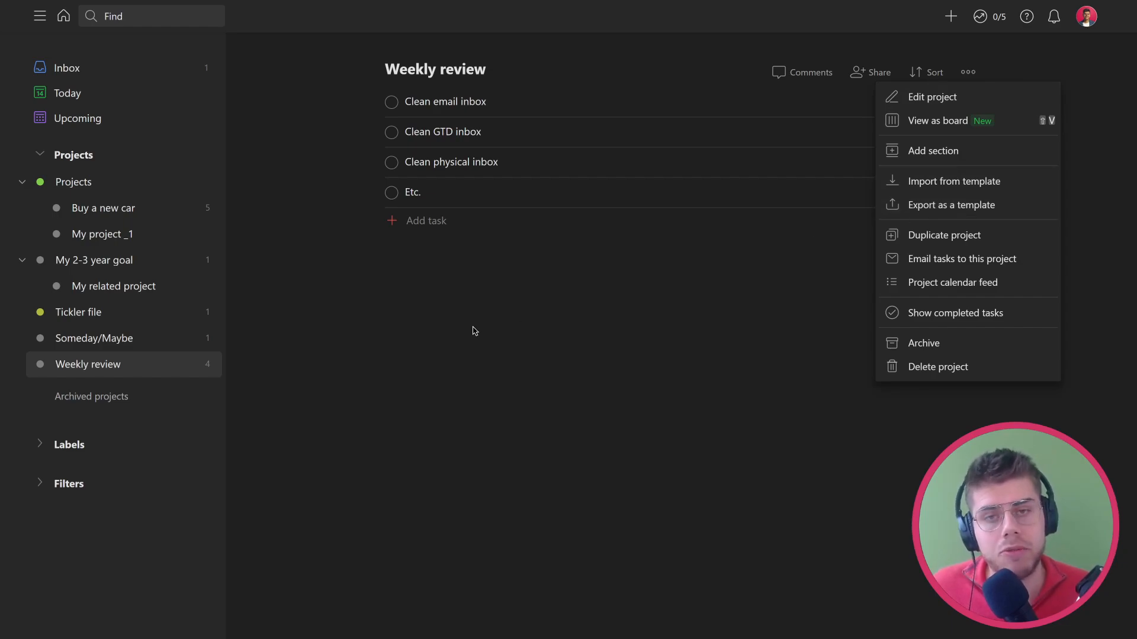
mouse_move(967, 183)
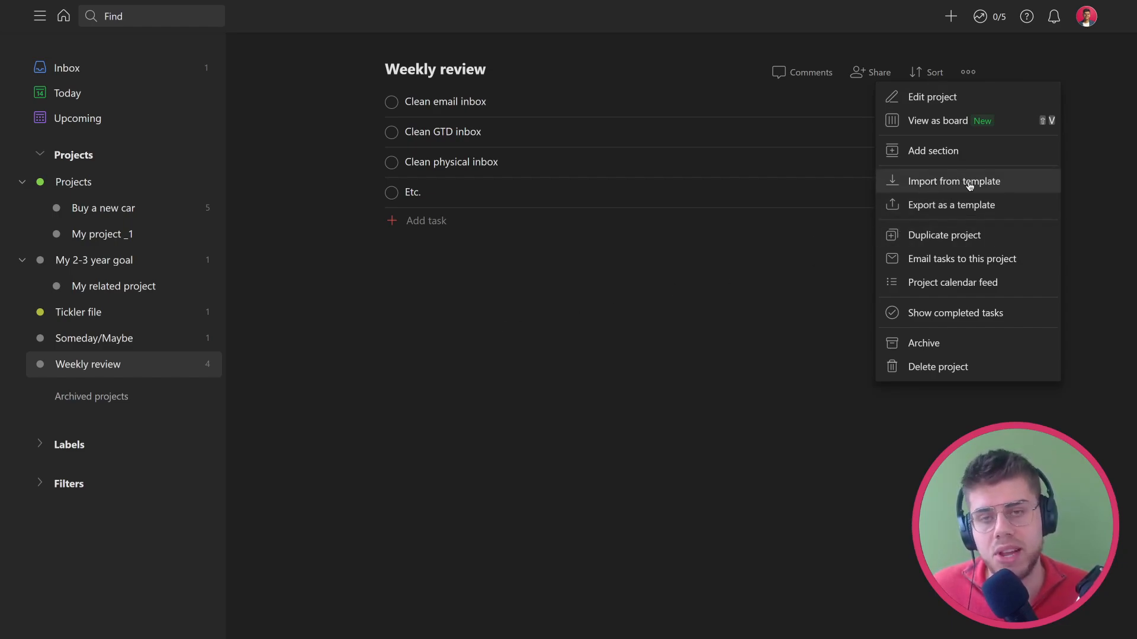
mouse_move(397, 177)
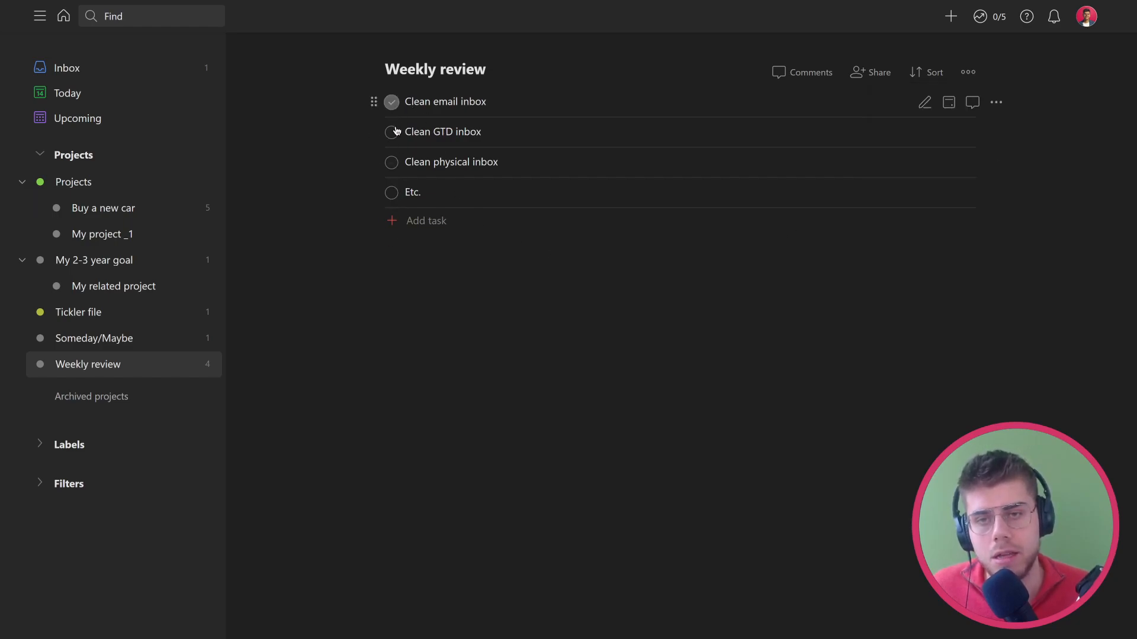
click(391, 132)
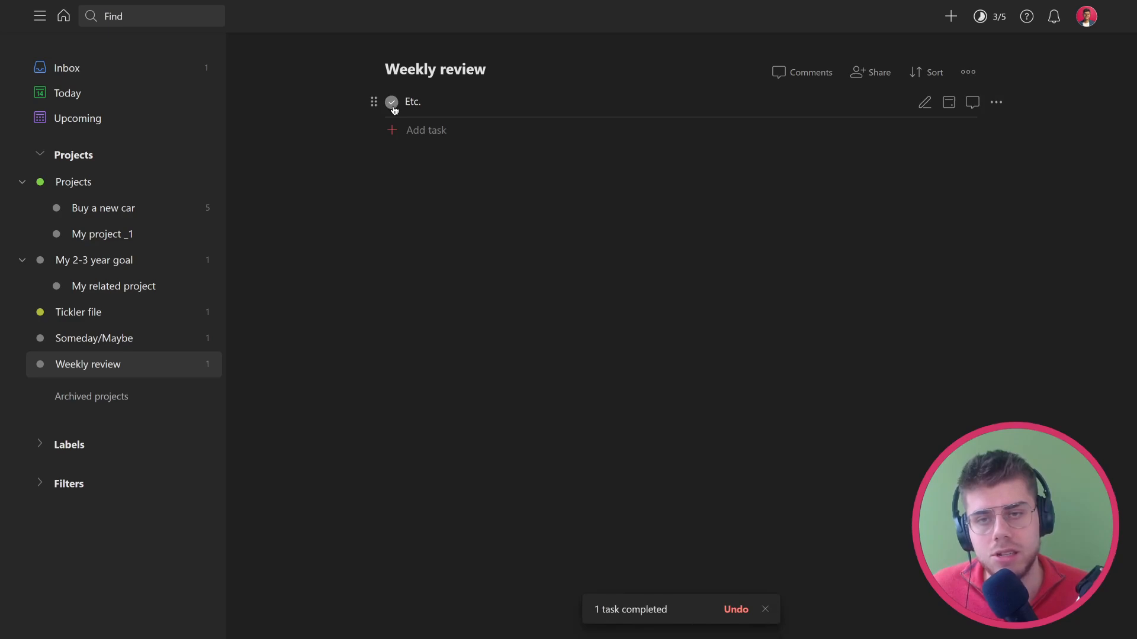
click(391, 102)
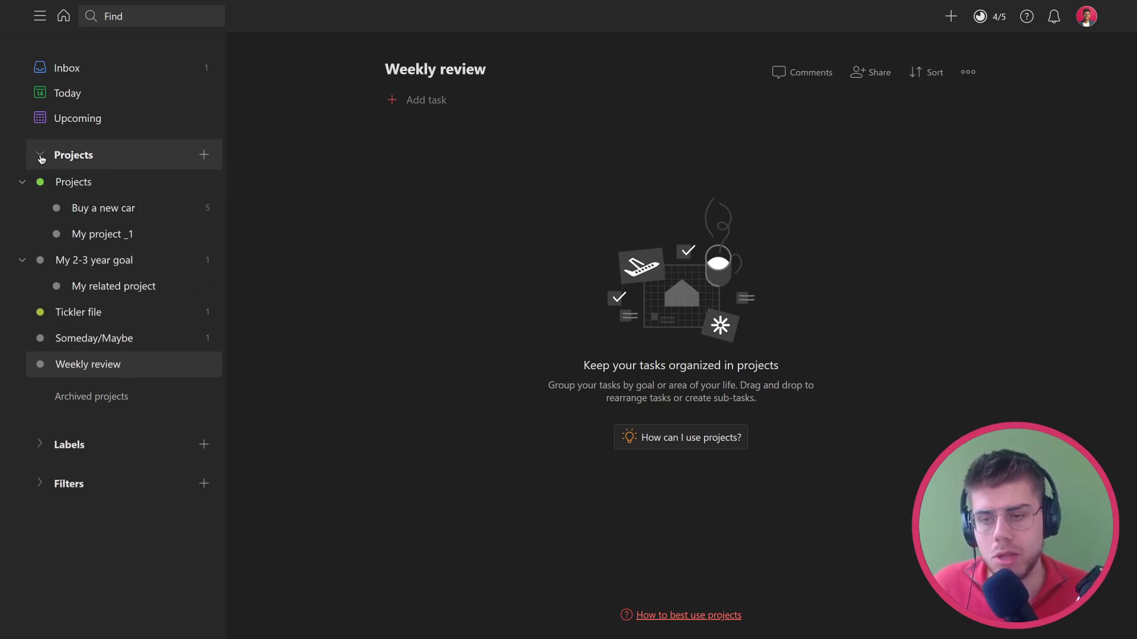
- Expand the Labels list to show Next_action, Waiting_for, :Calls and the time labels
click(68, 444)
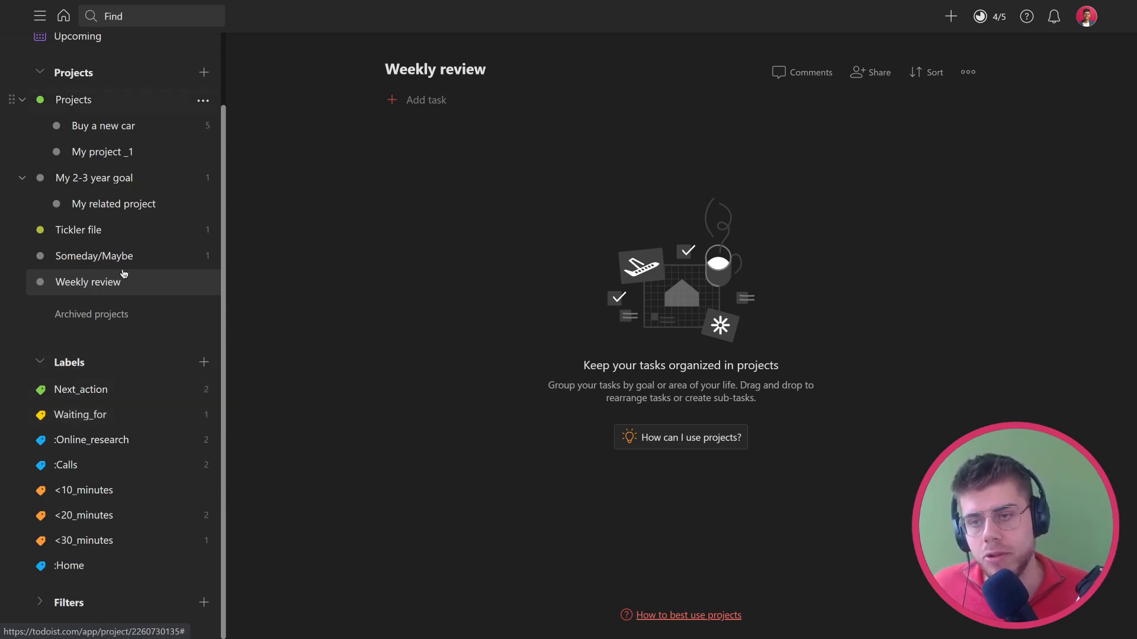
mouse_move(108, 161)
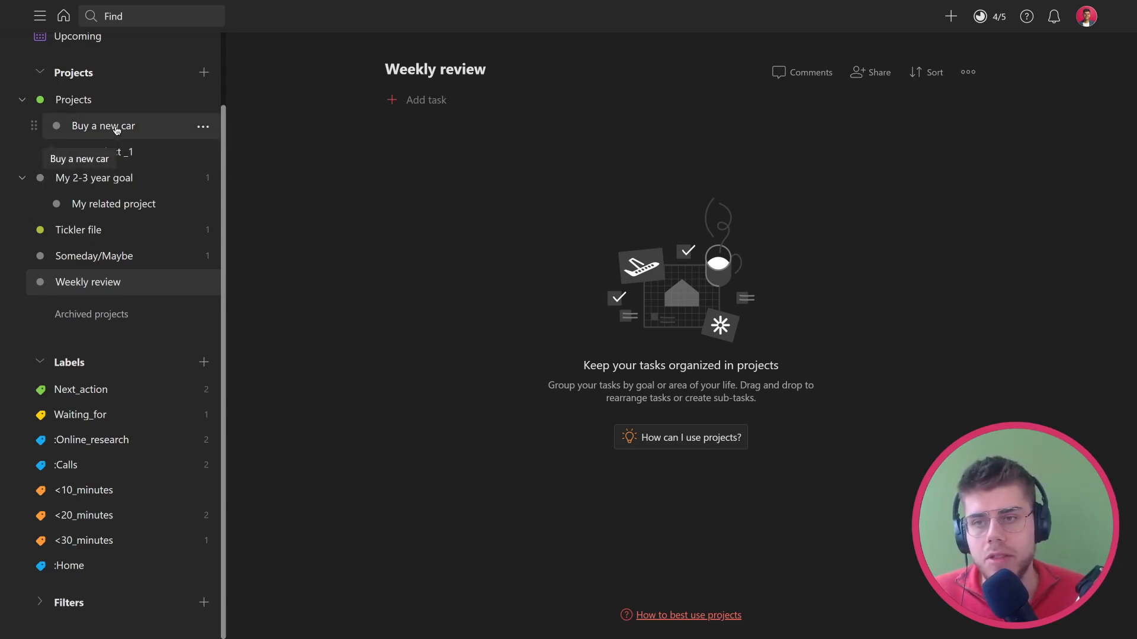
- Return to the Buy a new car board and view the Research car best options task details
click(103, 125)
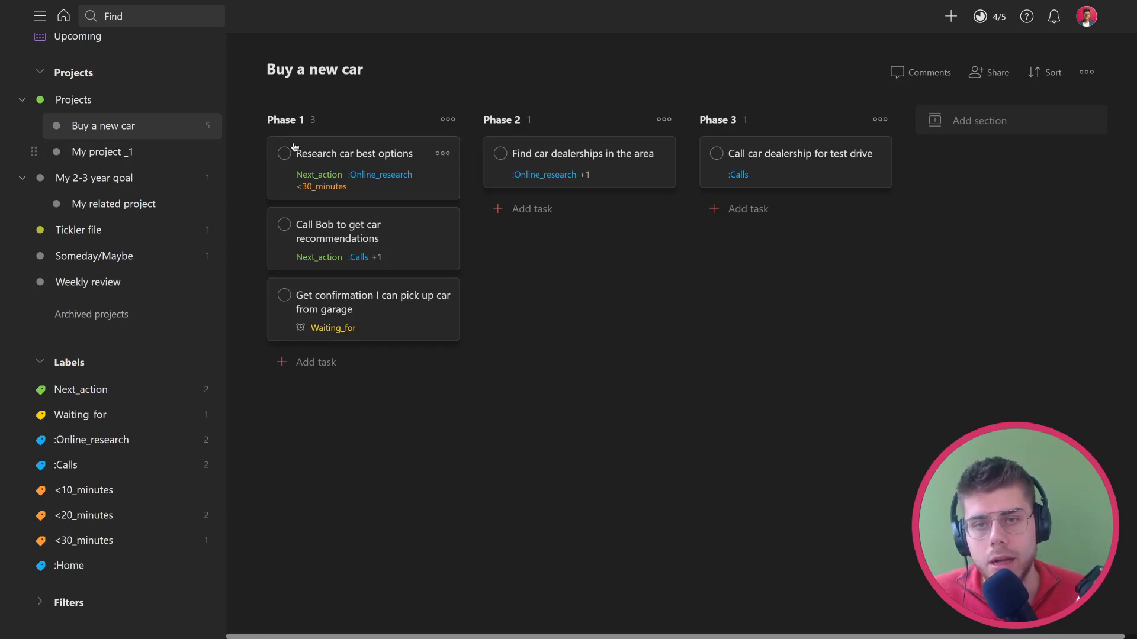
mouse_move(412, 74)
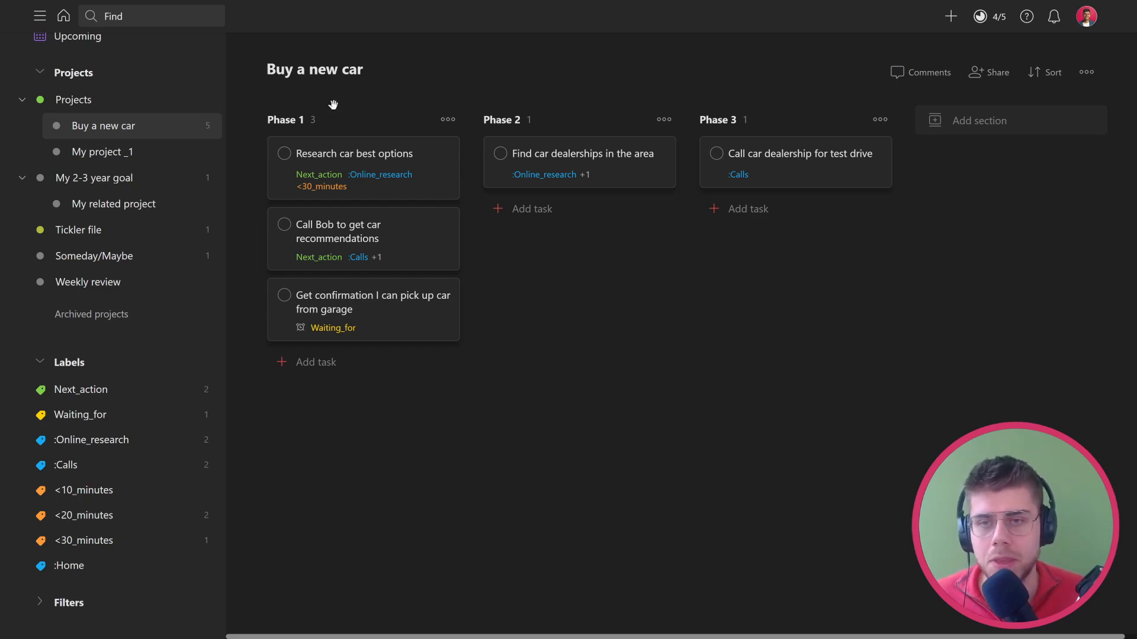
mouse_move(323, 160)
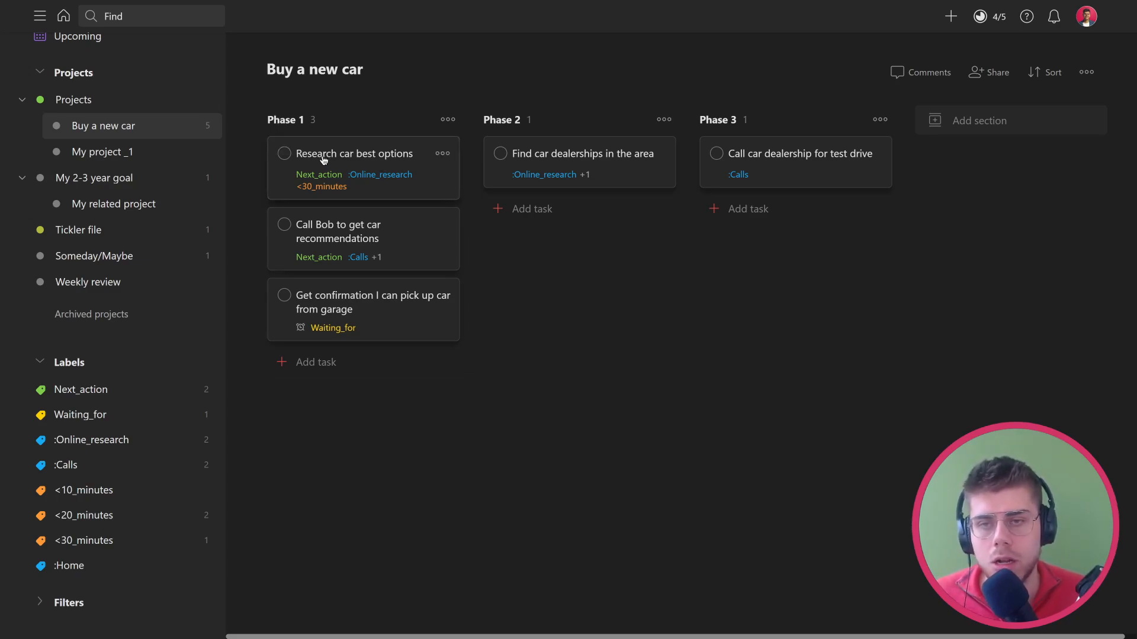
mouse_move(377, 155)
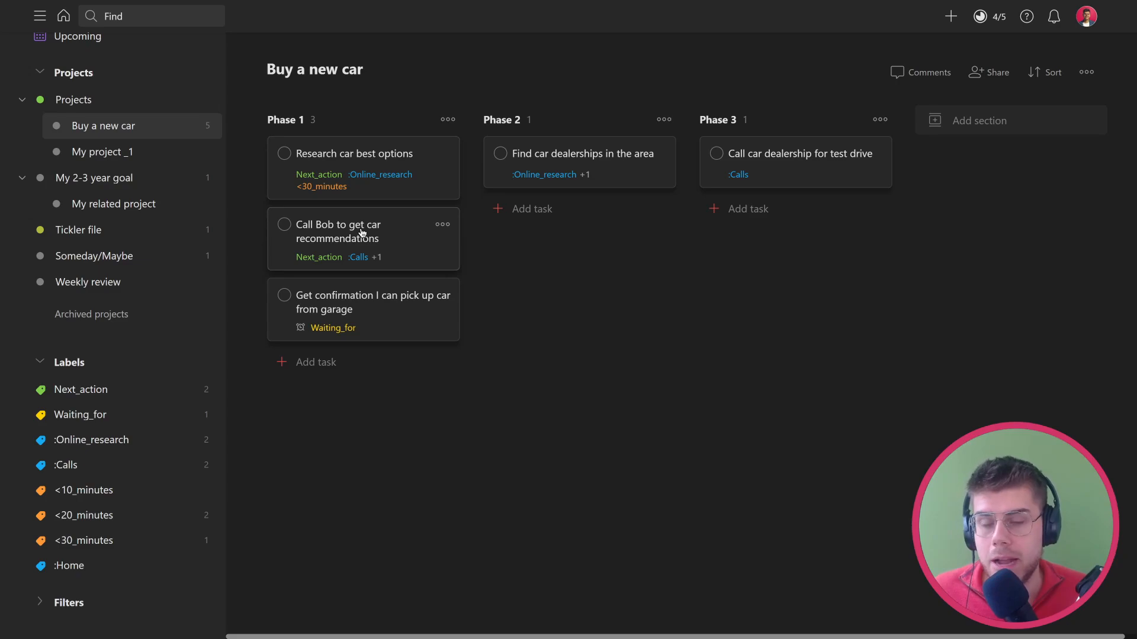
mouse_move(408, 241)
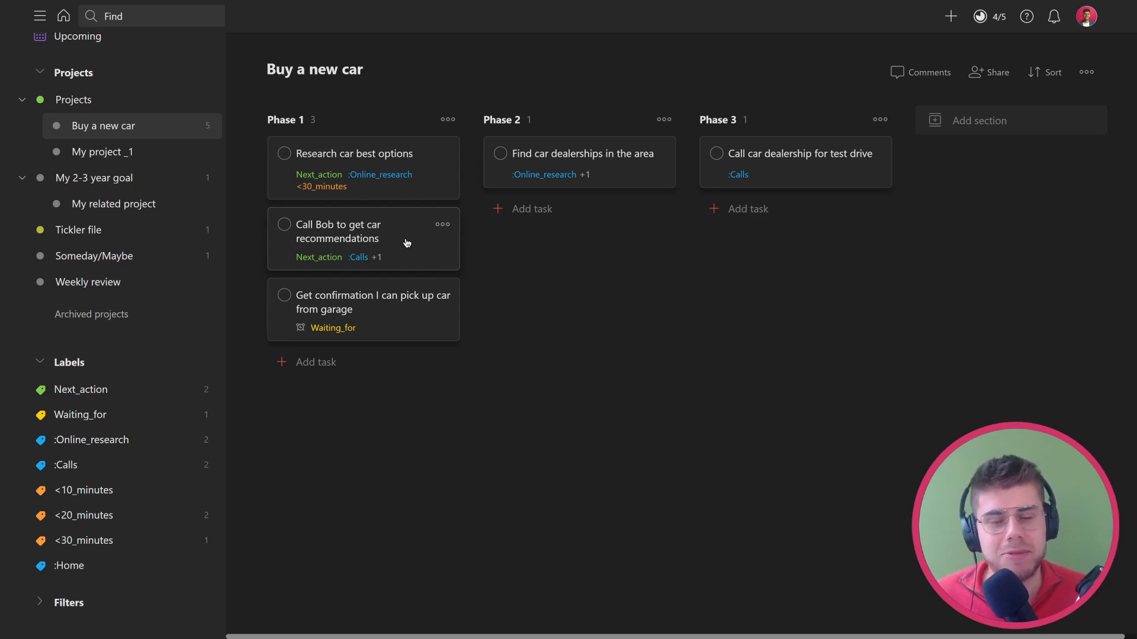
mouse_move(402, 295)
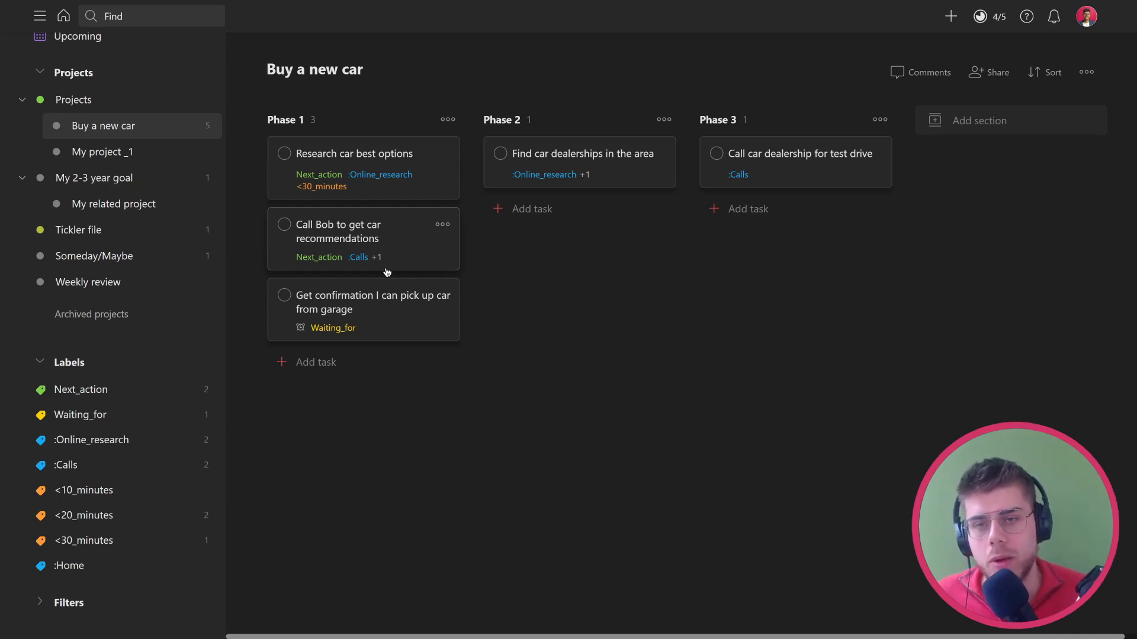
mouse_move(368, 161)
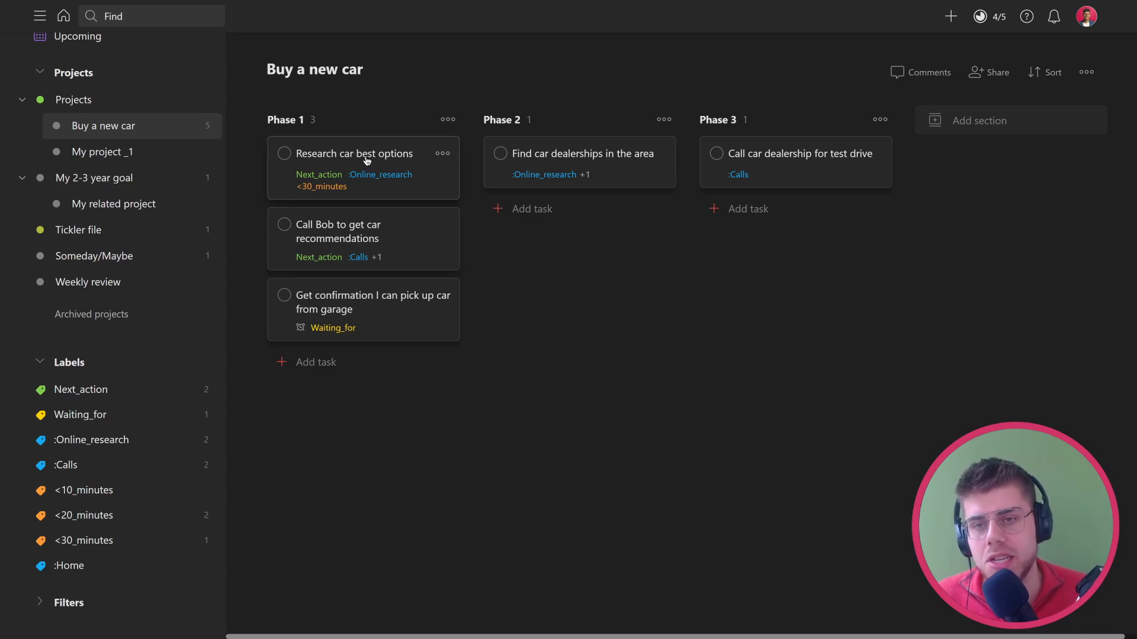
click(354, 152)
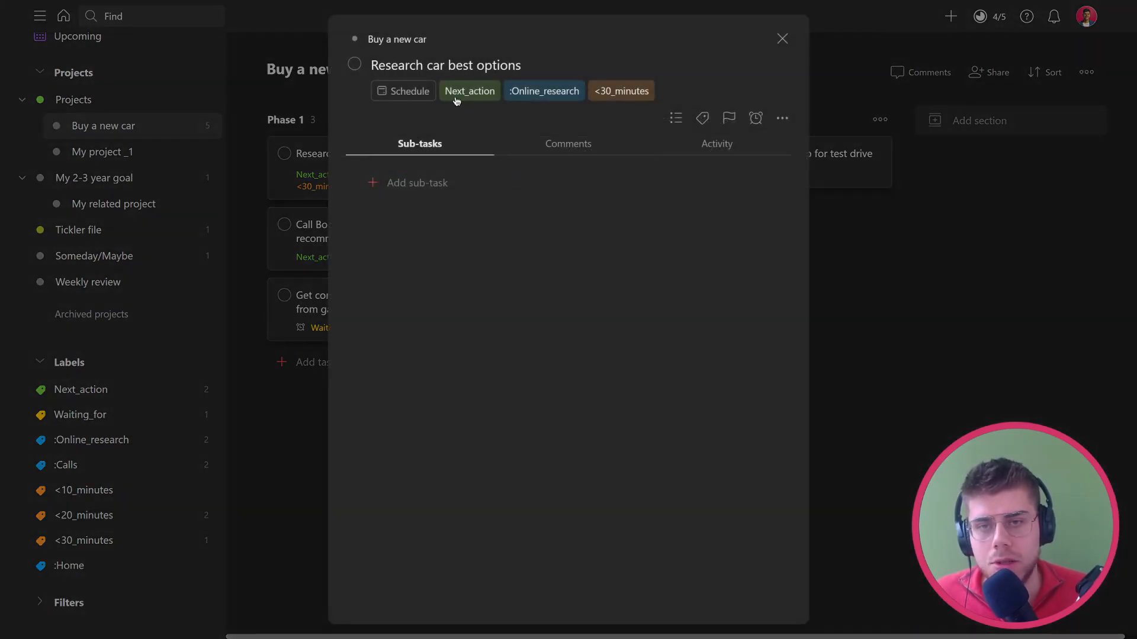
mouse_move(701, 119)
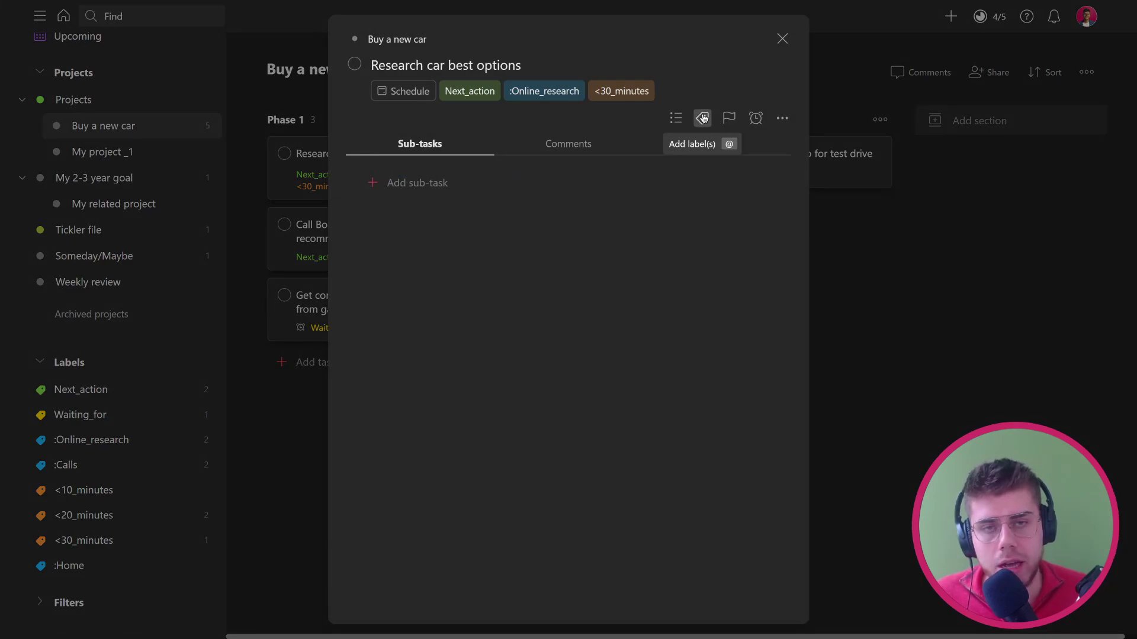
mouse_move(511, 114)
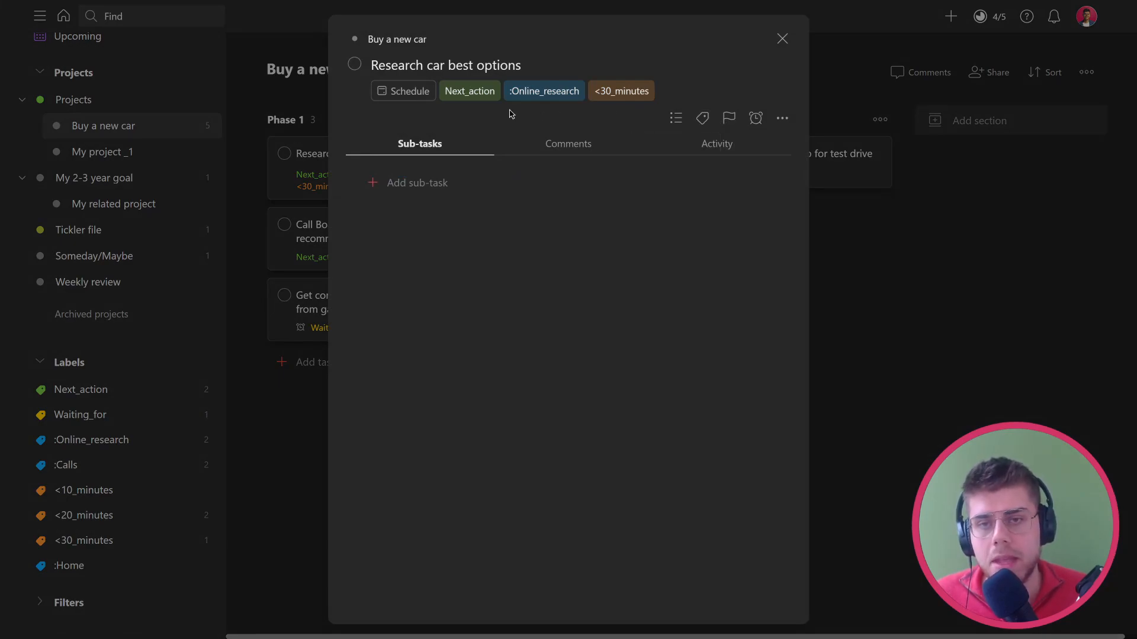
mouse_move(483, 99)
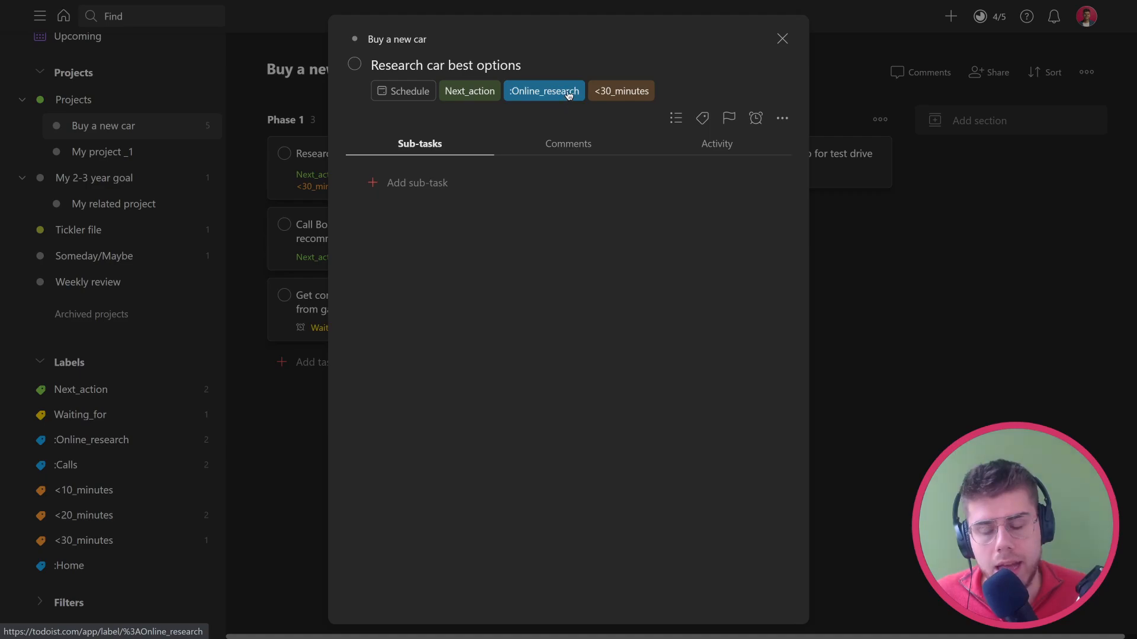
mouse_move(514, 94)
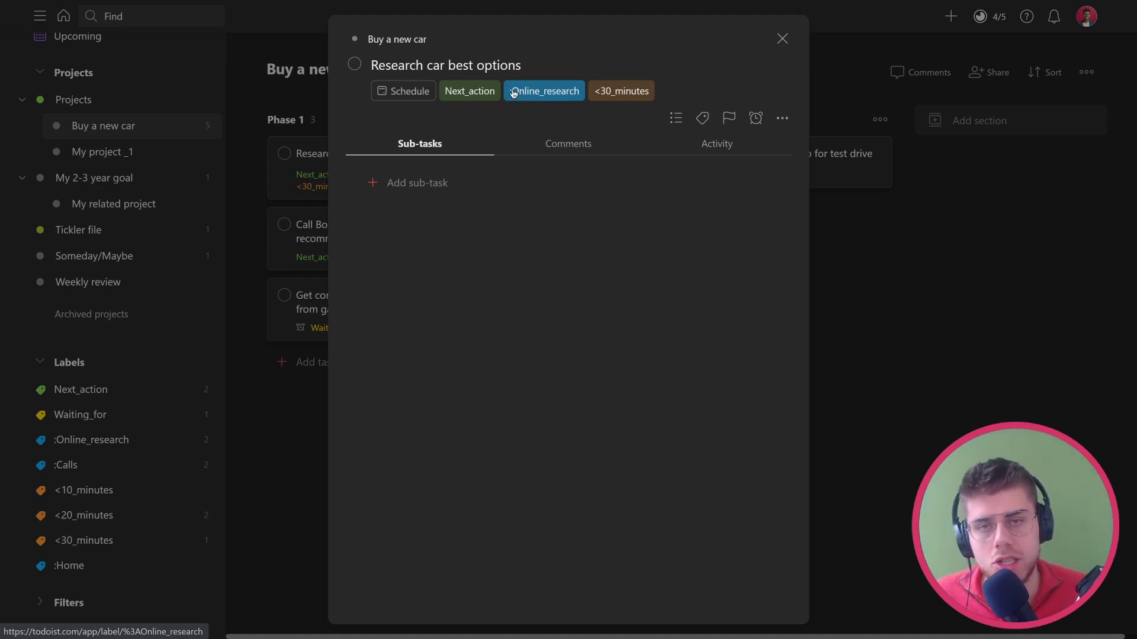
mouse_move(600, 106)
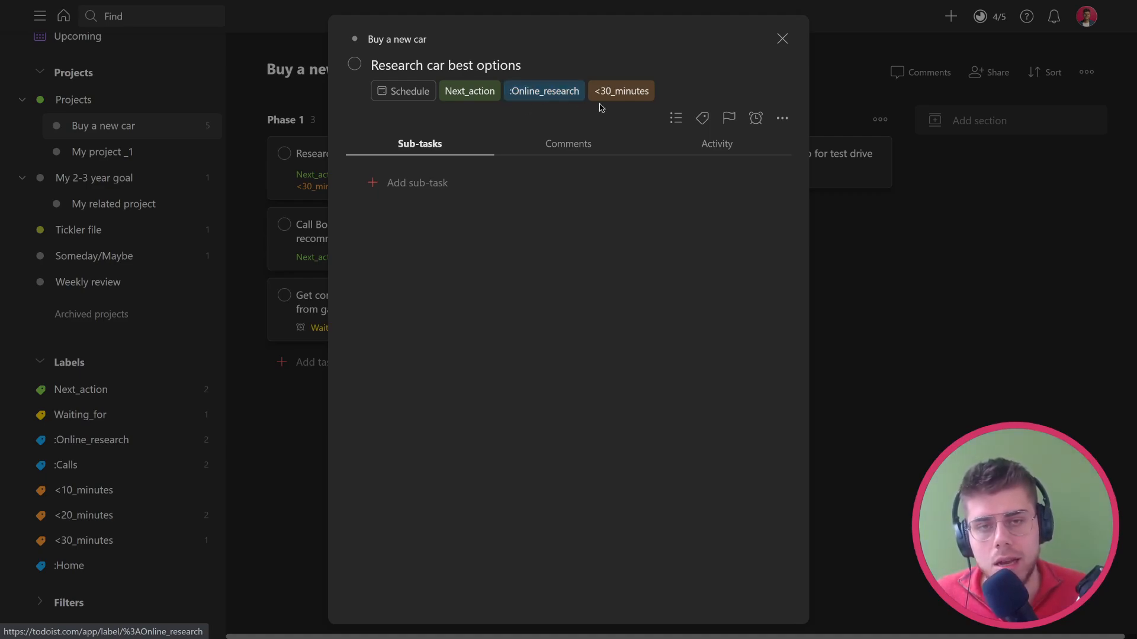
- Inspect the task's label picker and its project/phase picker, leaving both unchanged
click(702, 119)
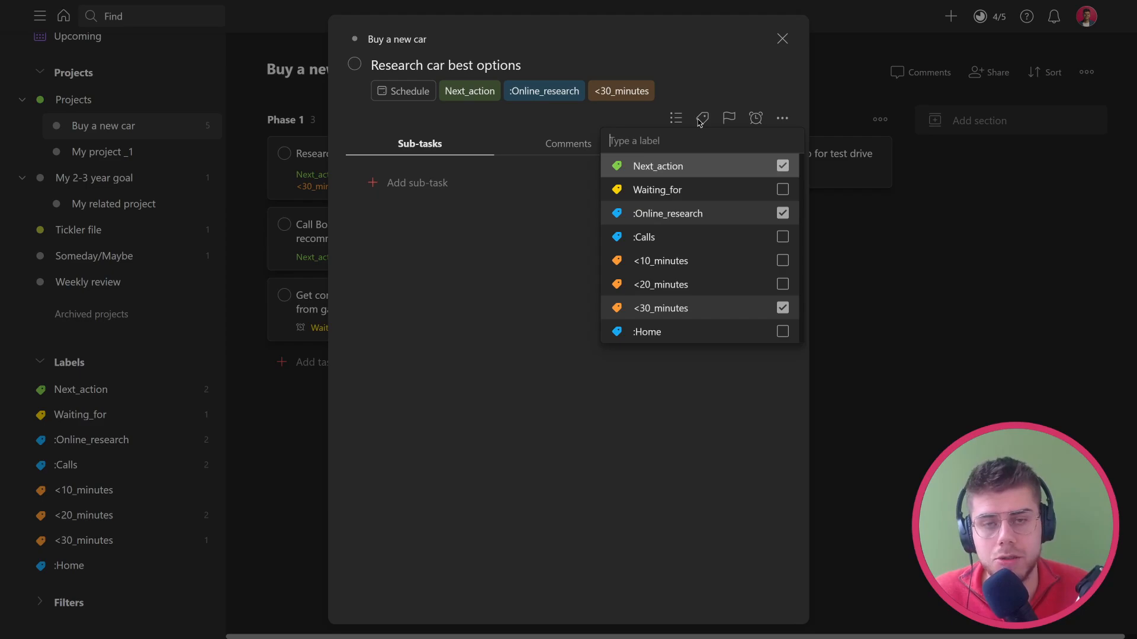
text(:)
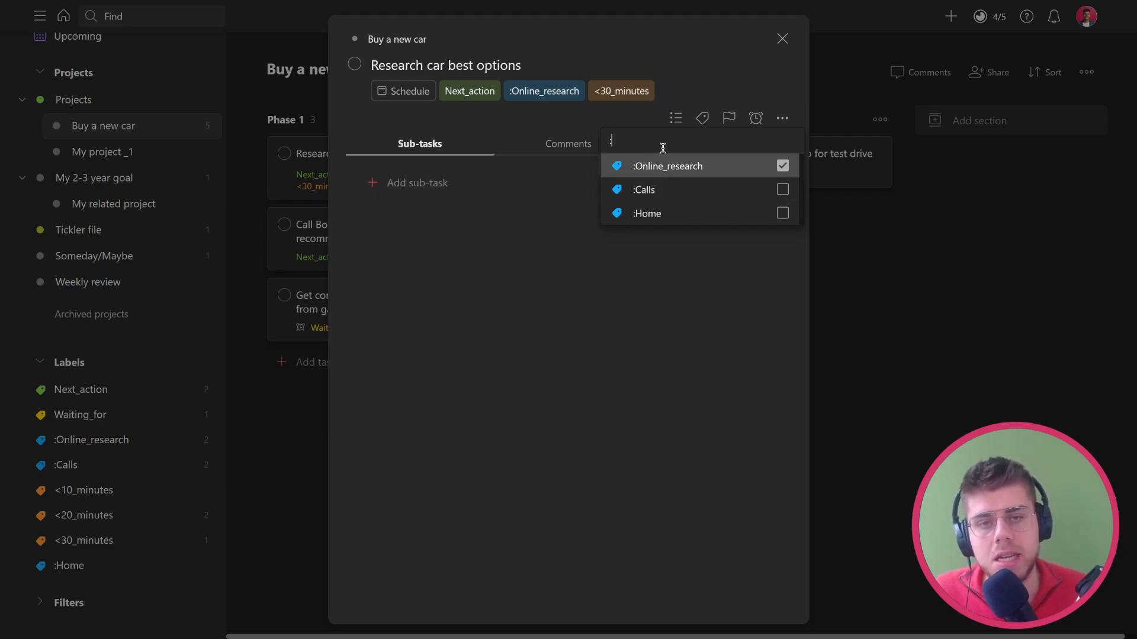
text(<)
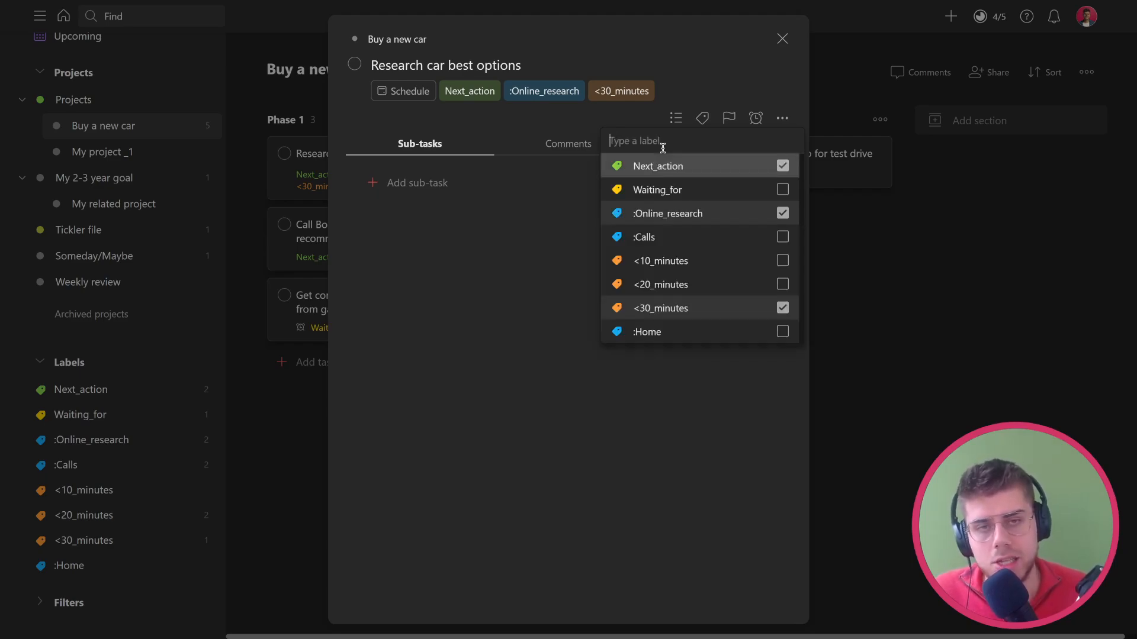
click(675, 118)
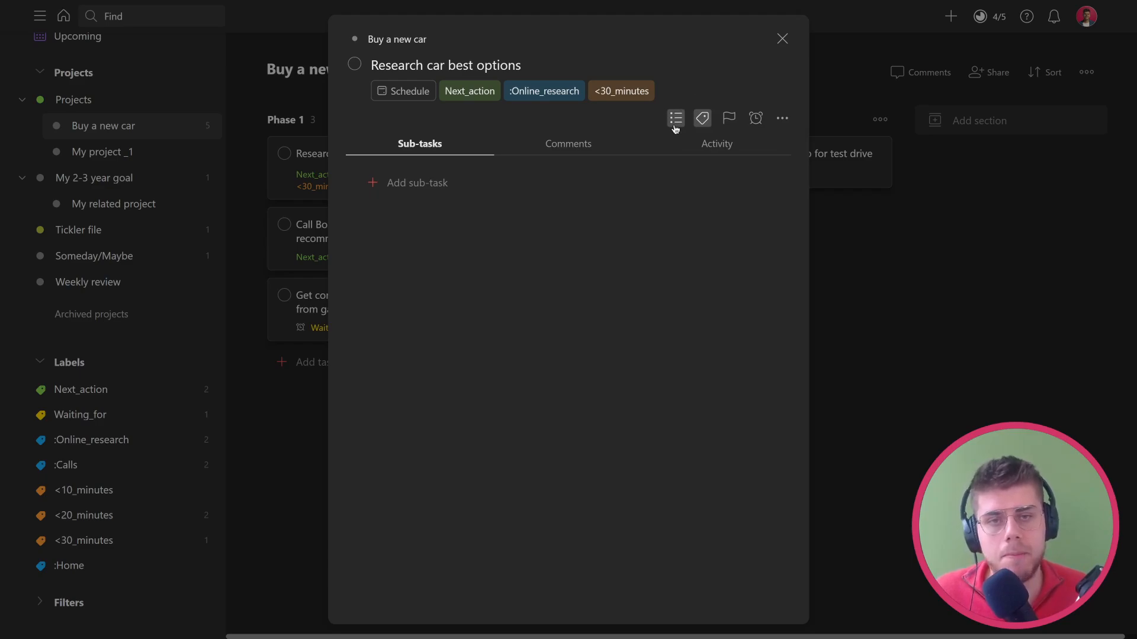
click(675, 117)
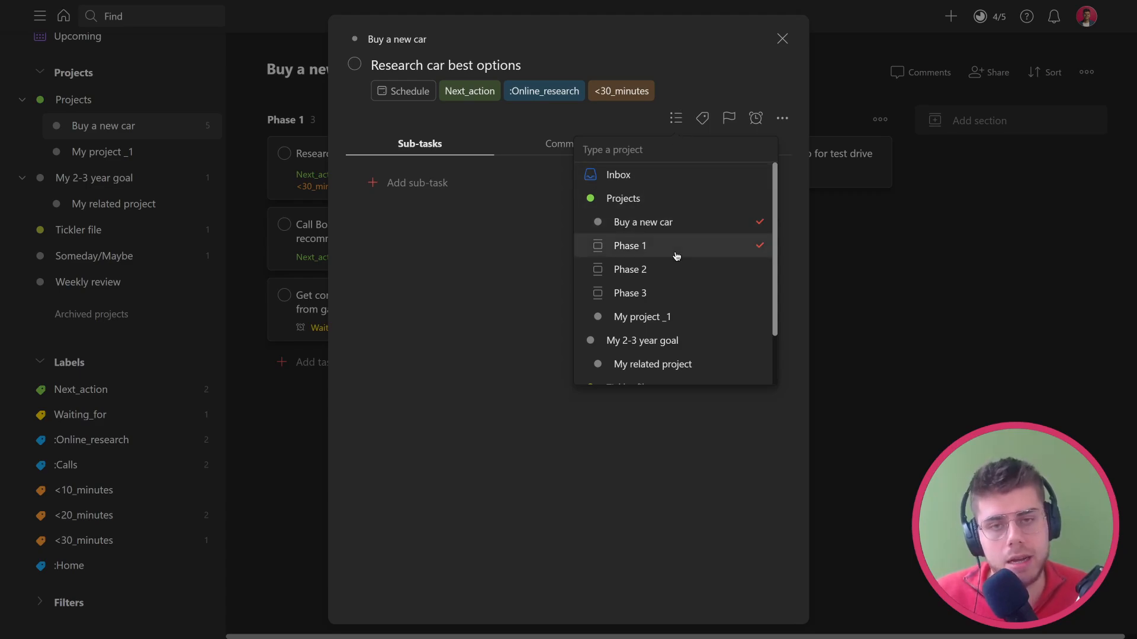
scroll(down, 3)
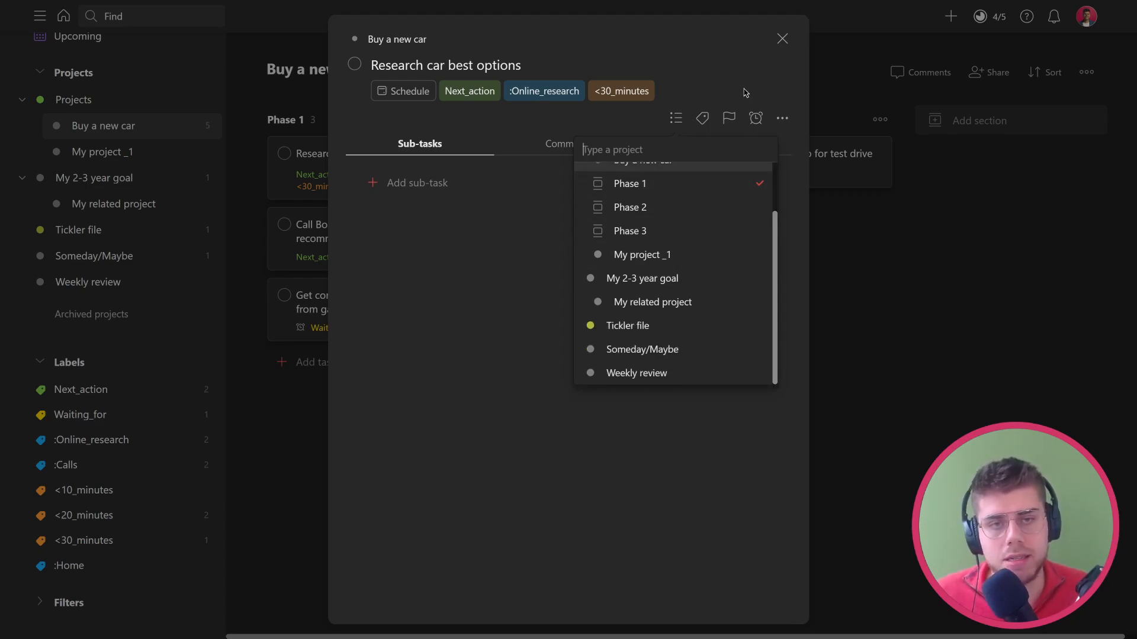
click(781, 38)
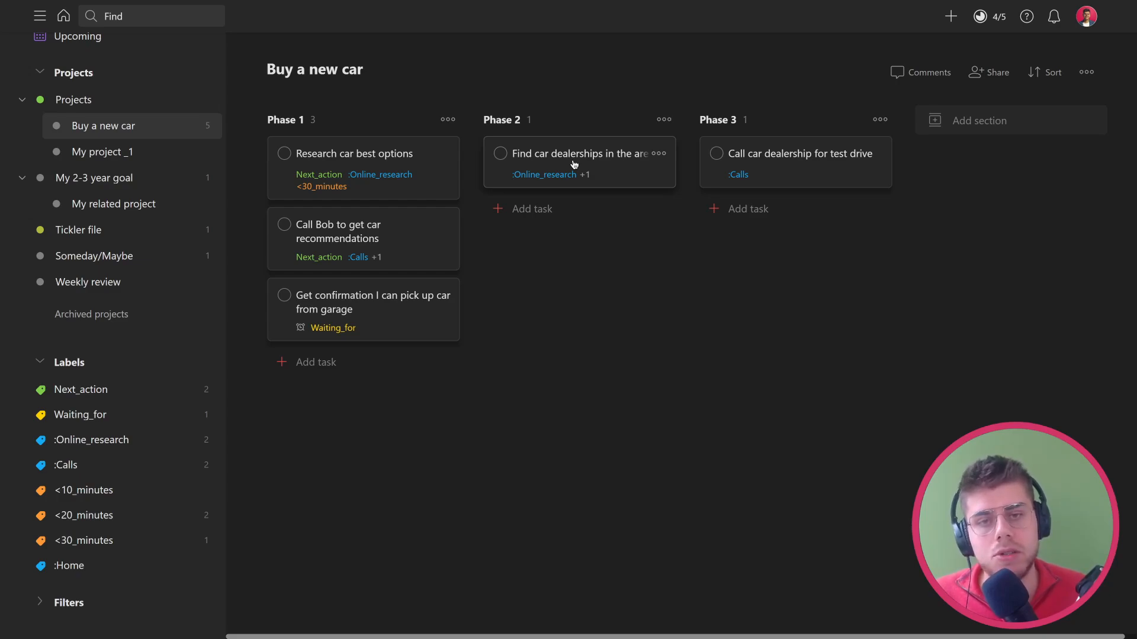
mouse_move(307, 190)
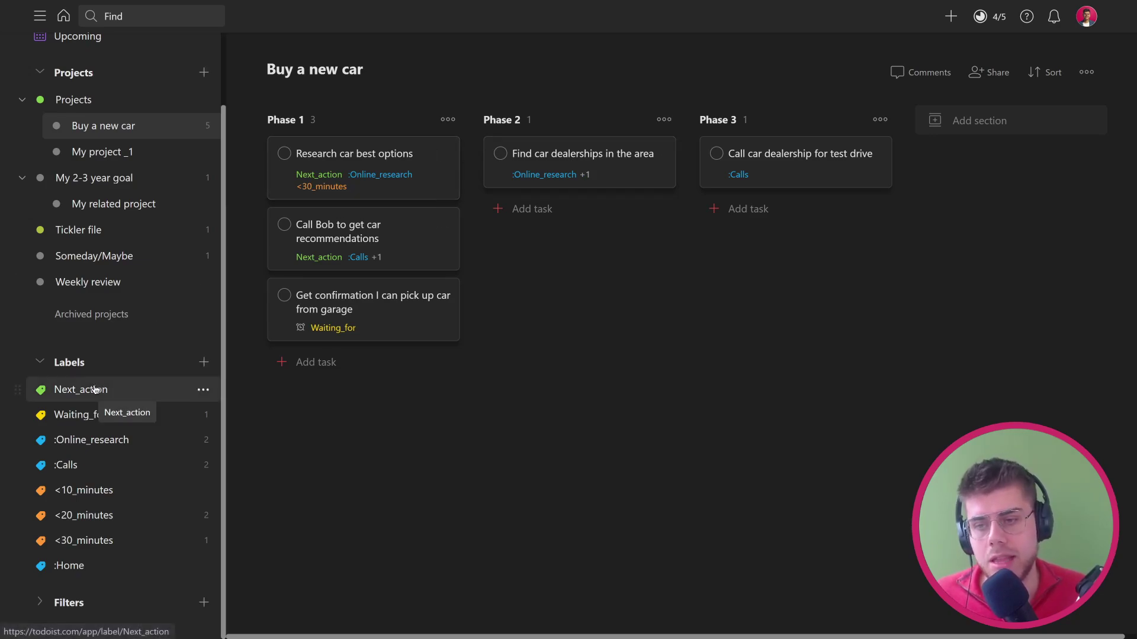
- View the Next_action label, then the :Online_research label with tasks grouped by label
click(80, 389)
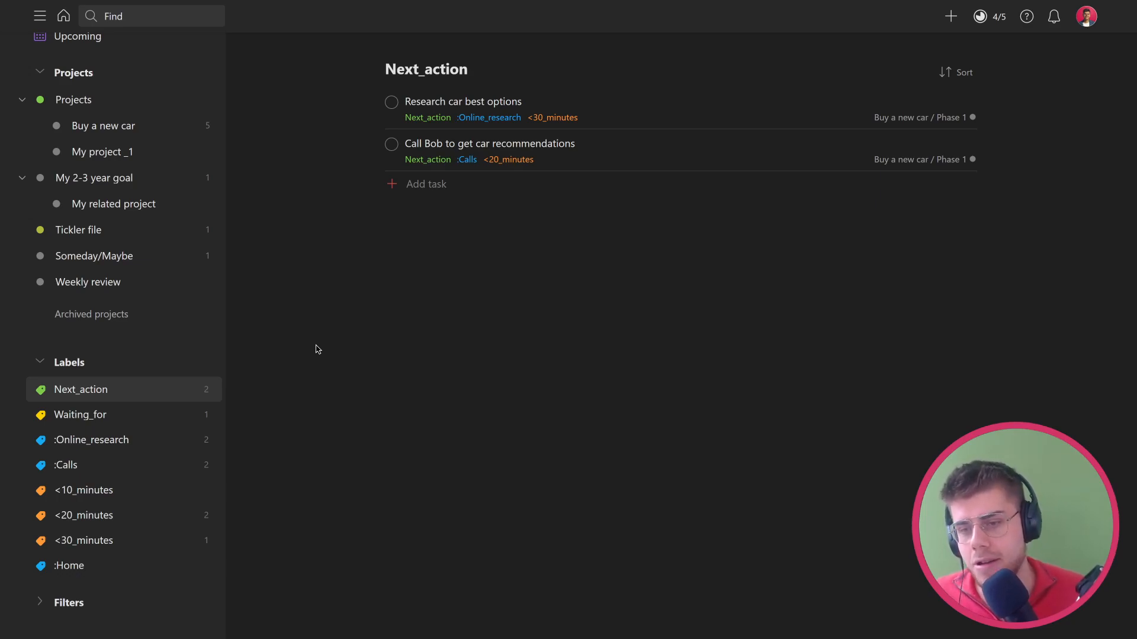
click(91, 439)
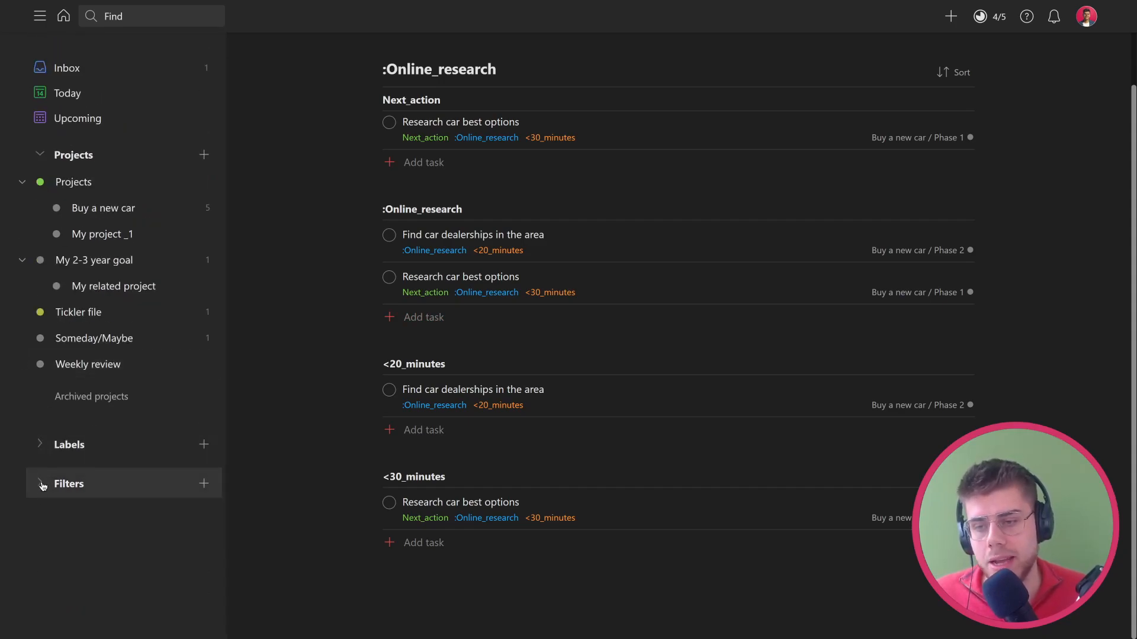
- Review the Online research and Calls filters from the Filters list, then switch to the empty Projects project
click(40, 483)
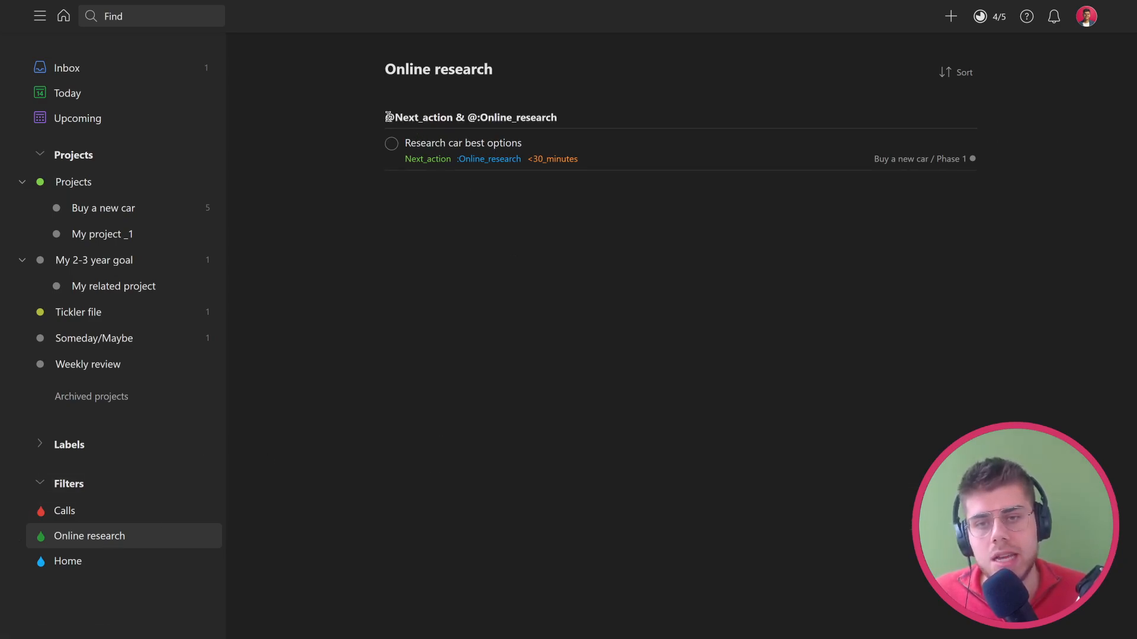
double_click(424, 117)
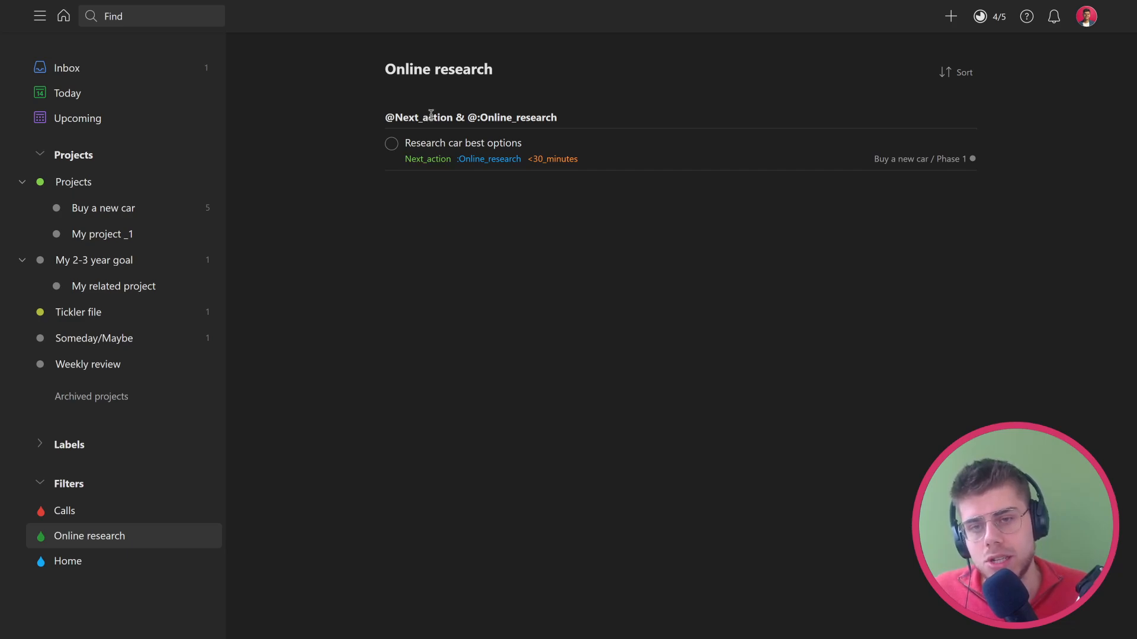
double_click(419, 116)
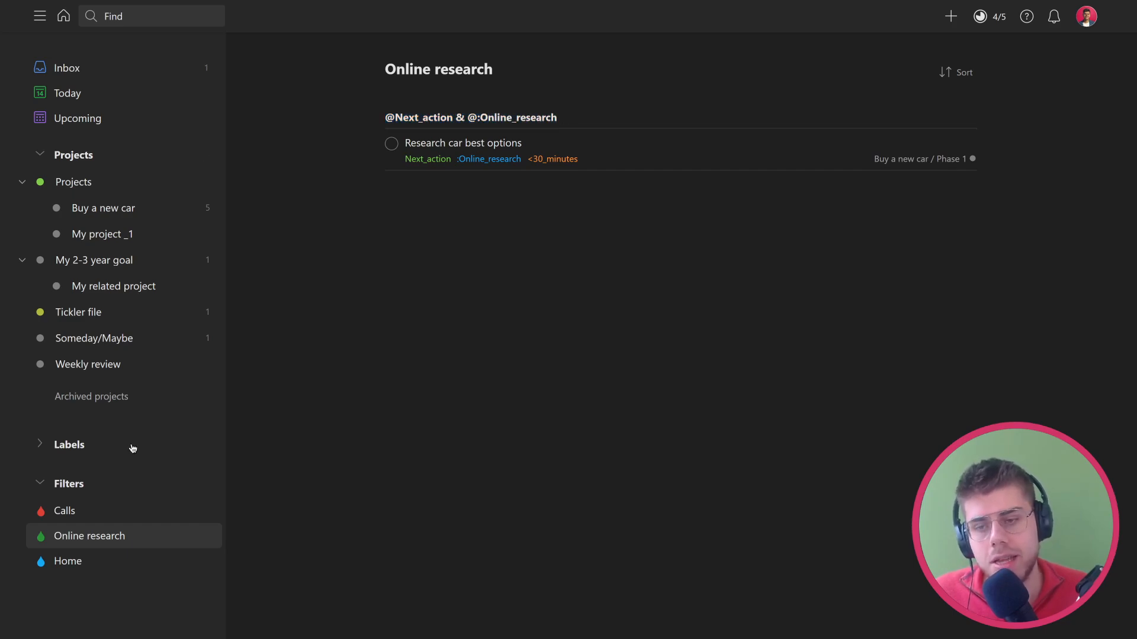
mouse_move(121, 537)
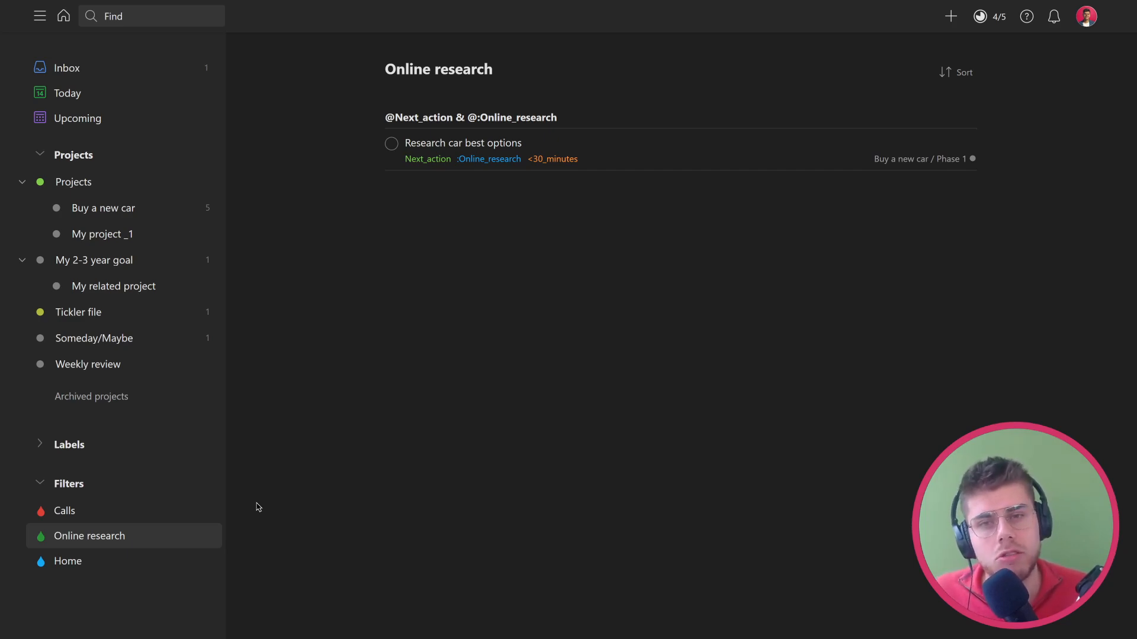
click(64, 512)
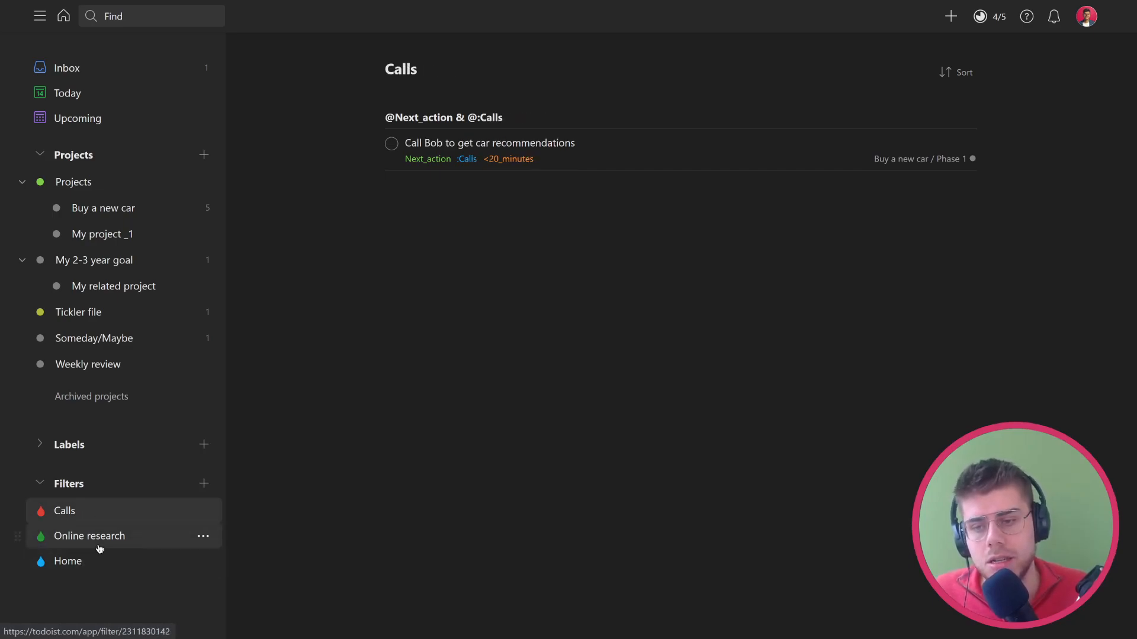
mouse_move(142, 400)
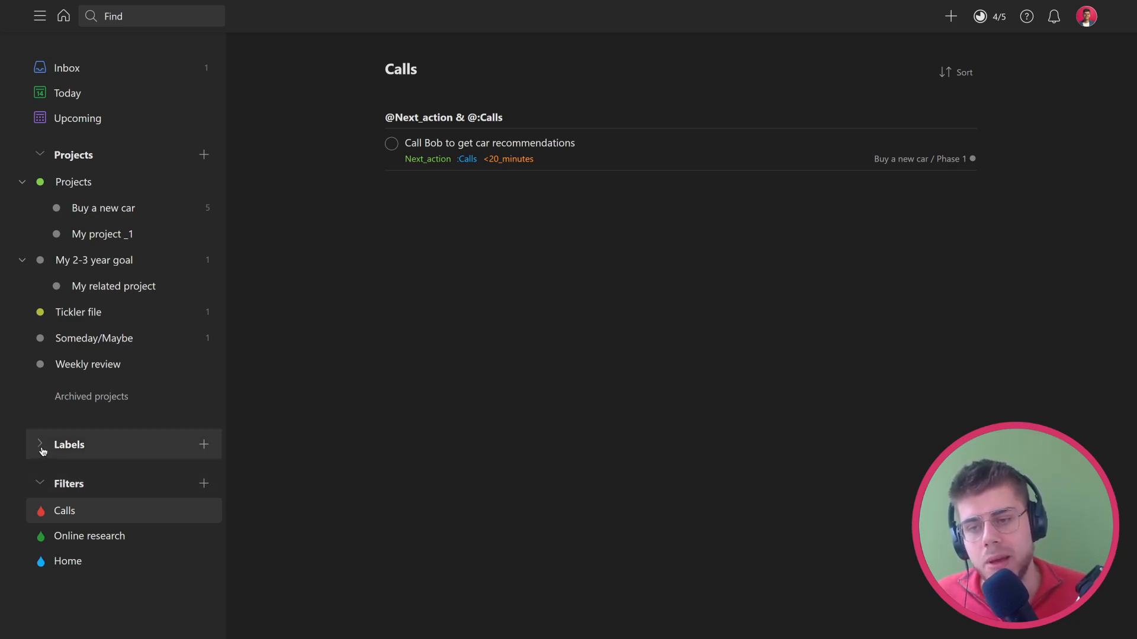
click(40, 444)
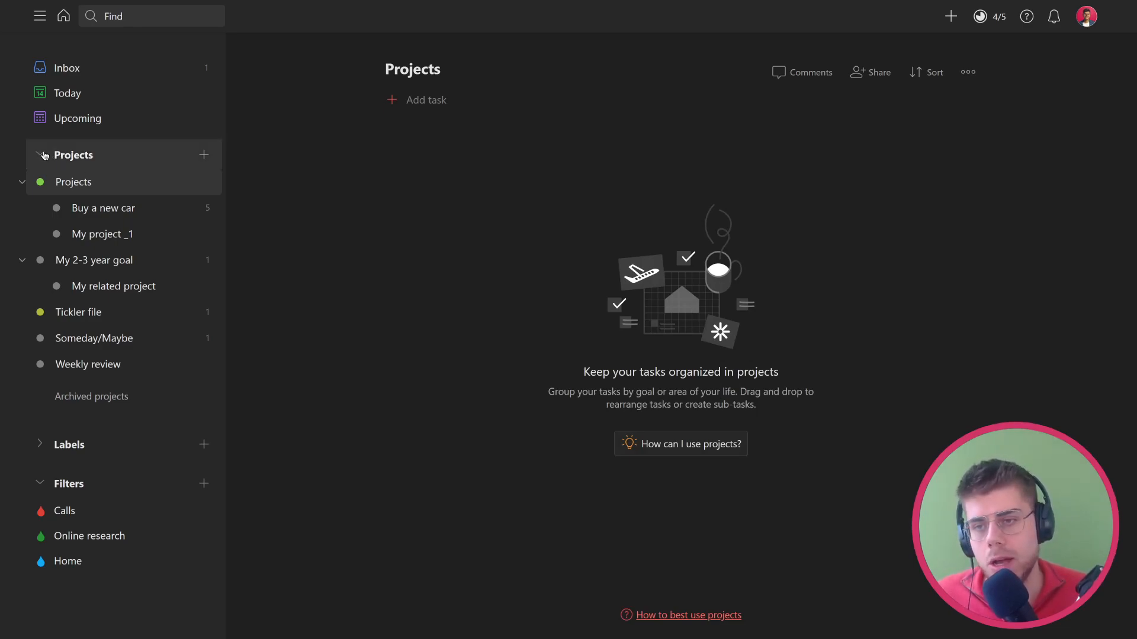
mouse_move(402, 251)
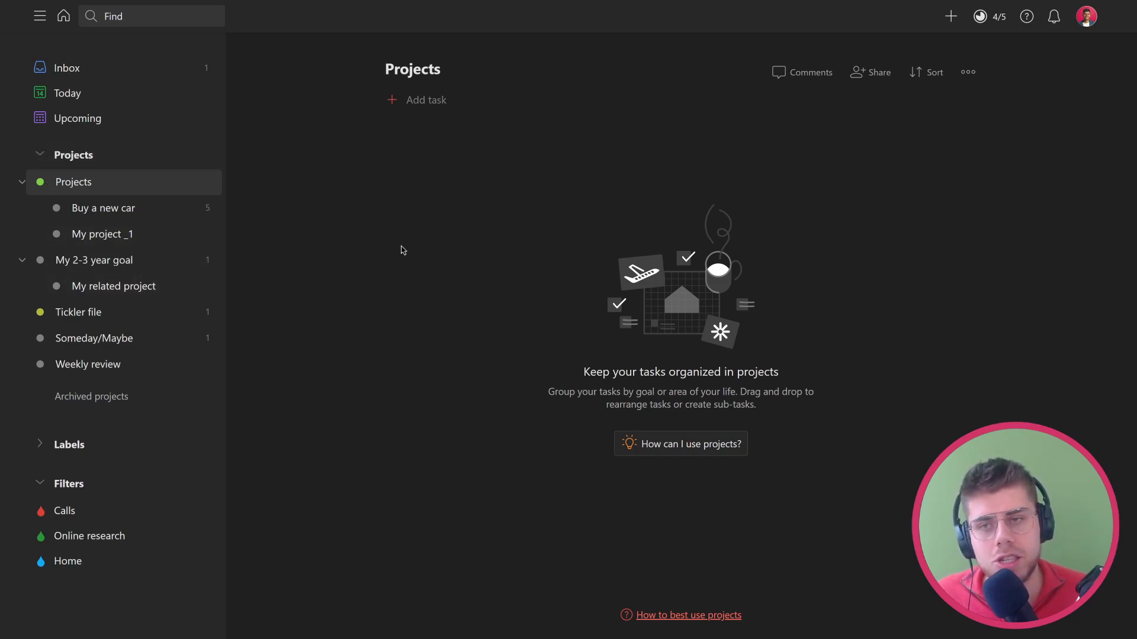
- Rename the inbox item to 'Call dealership' in its task details
click(66, 67)
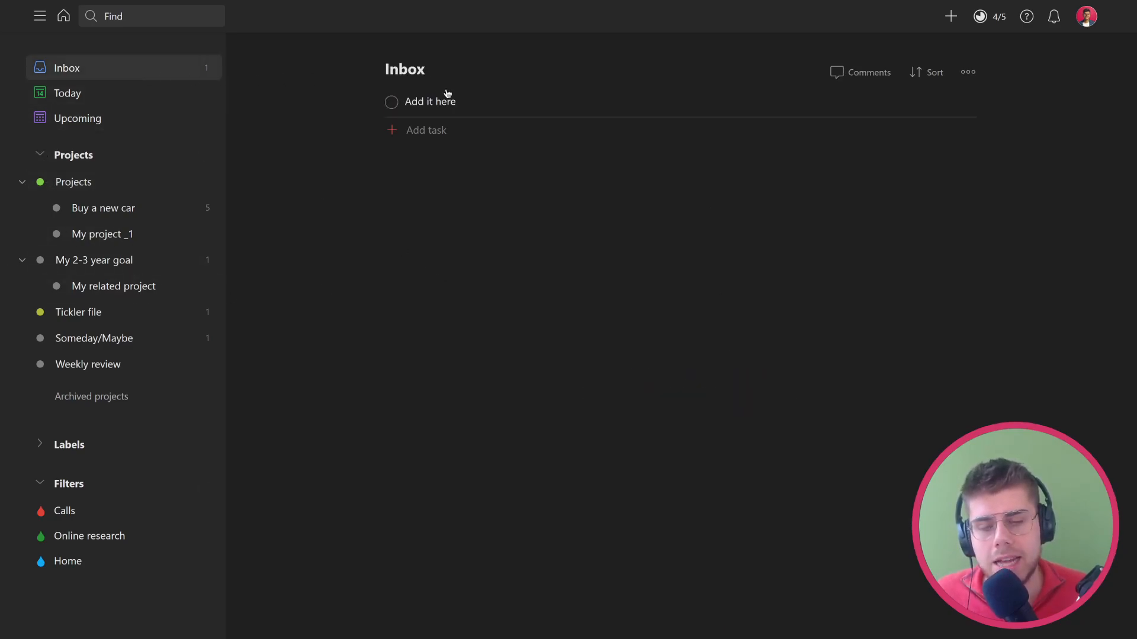
mouse_move(488, 104)
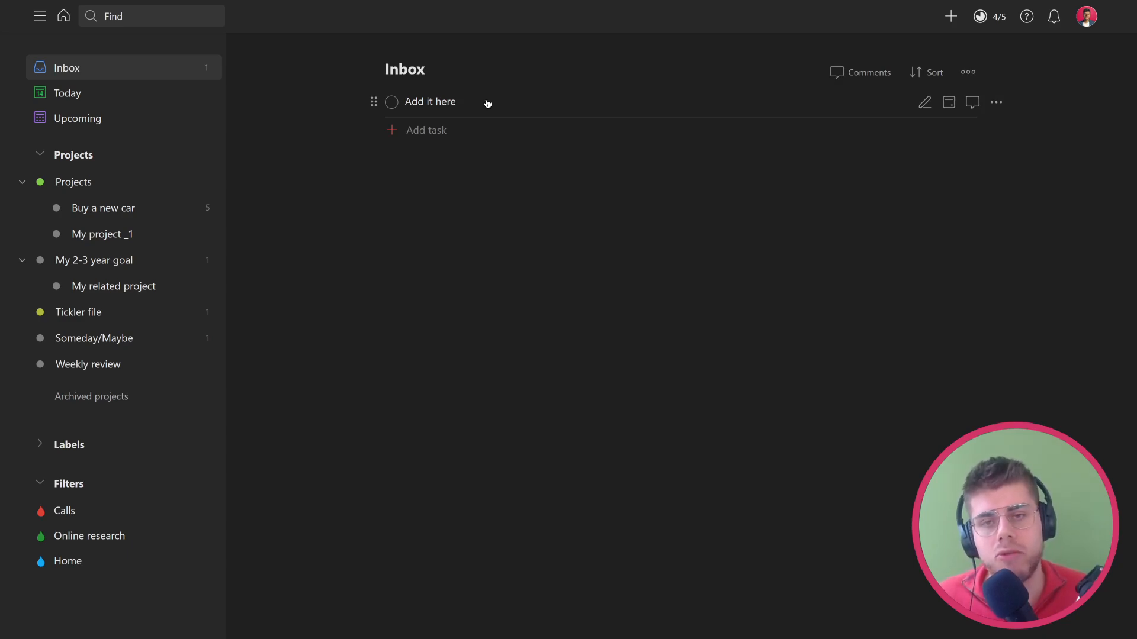
click(430, 102)
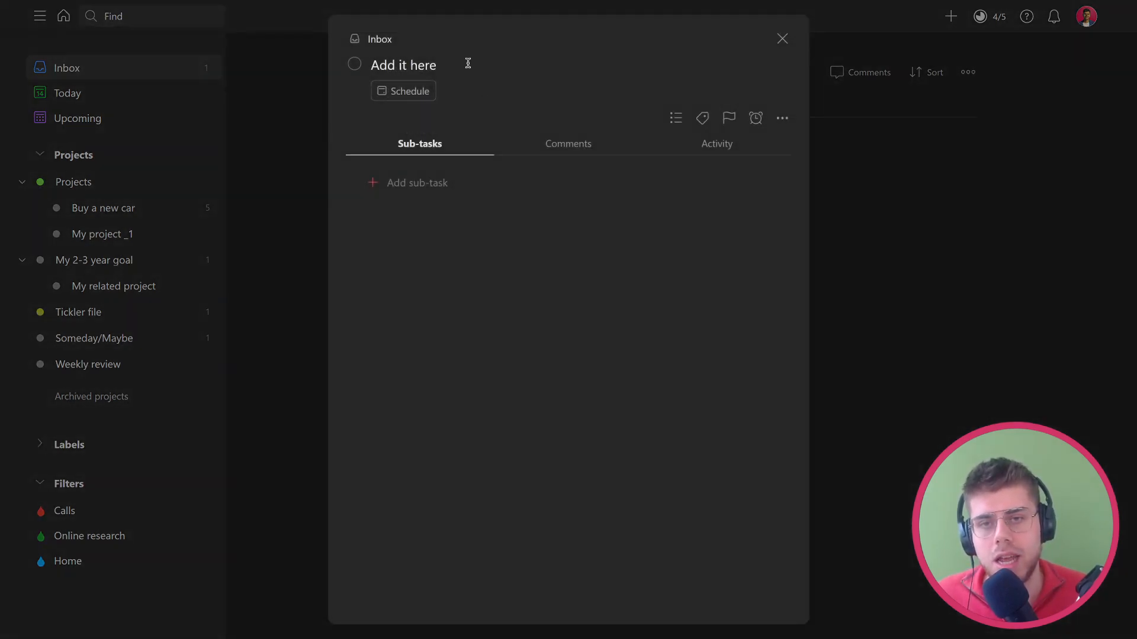
click(403, 65)
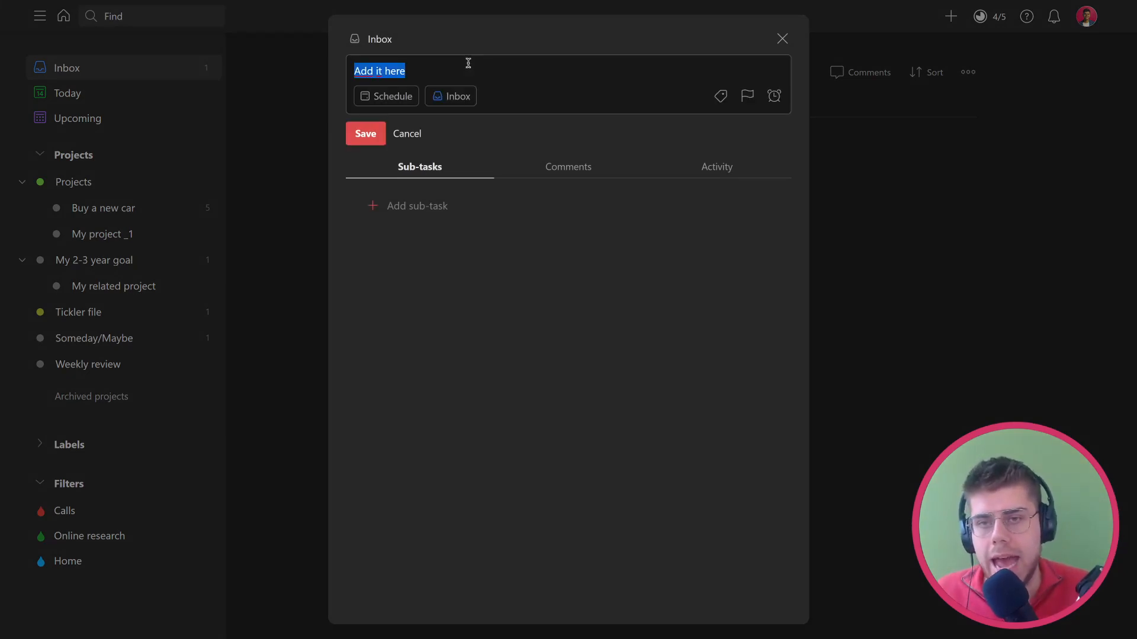
text(c)
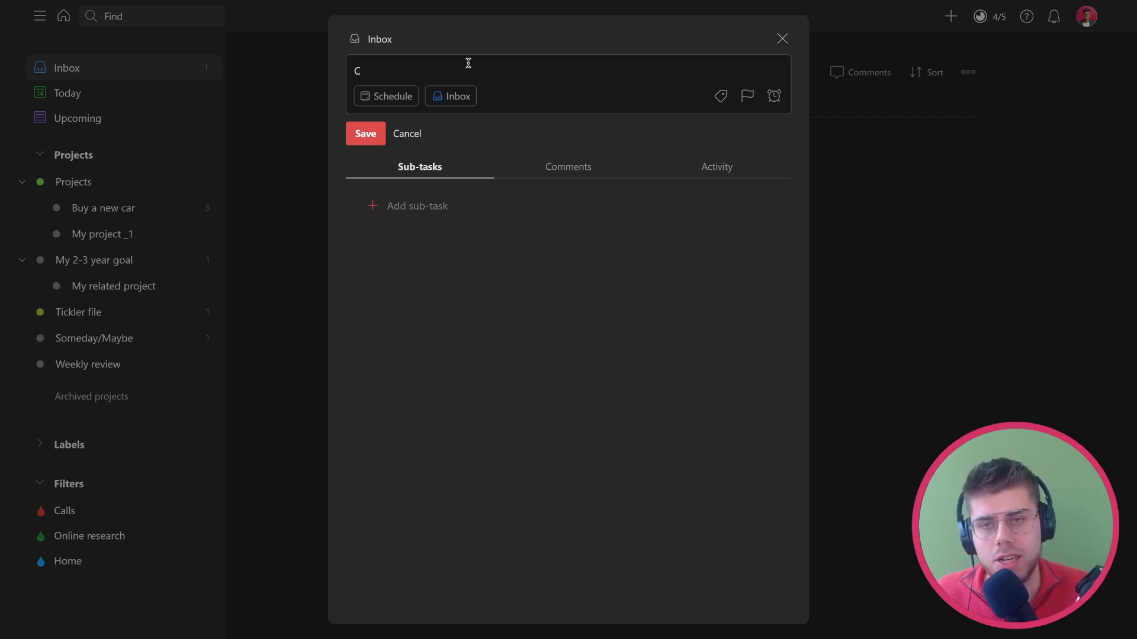
text(all dealership)
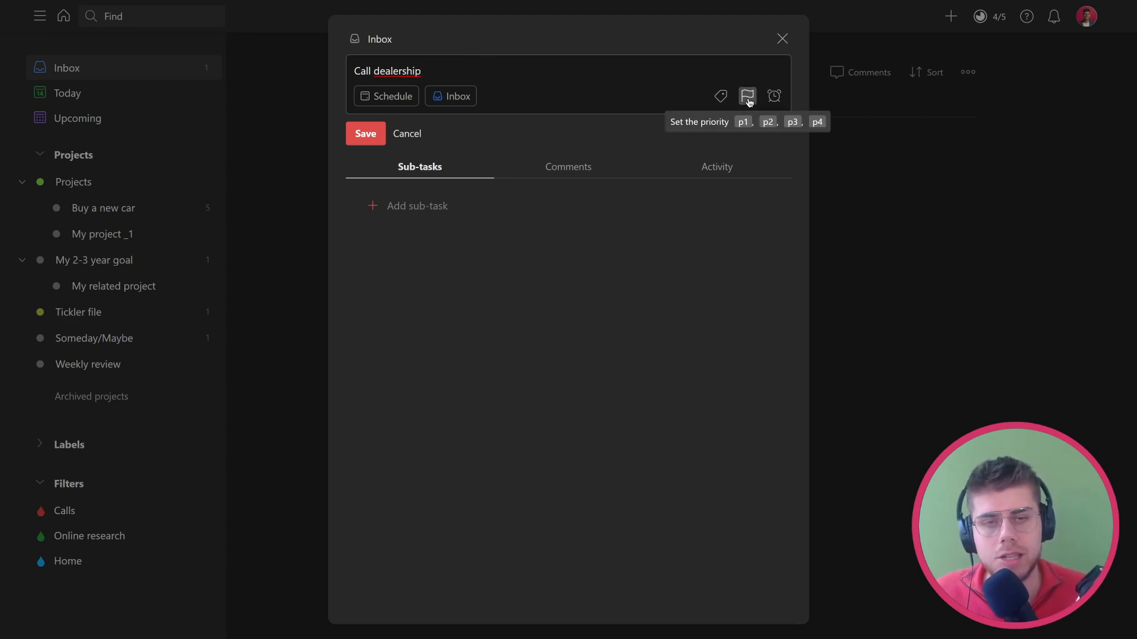
- Label the task :Calls, save it and move it into Buy a new car / Phase 2
click(720, 95)
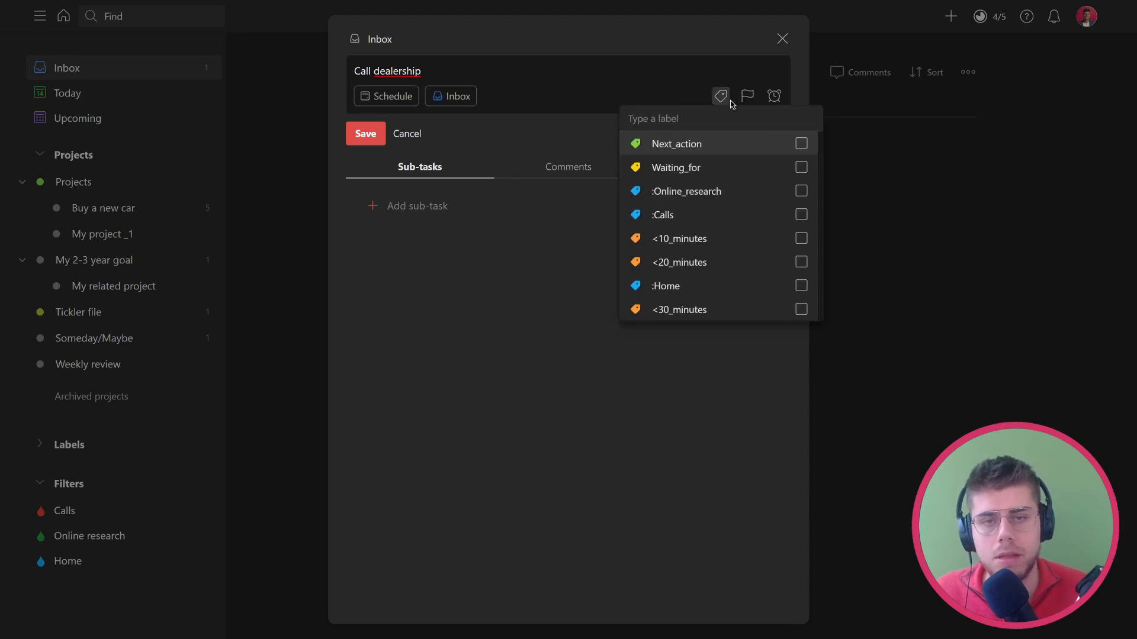
text(:Call)
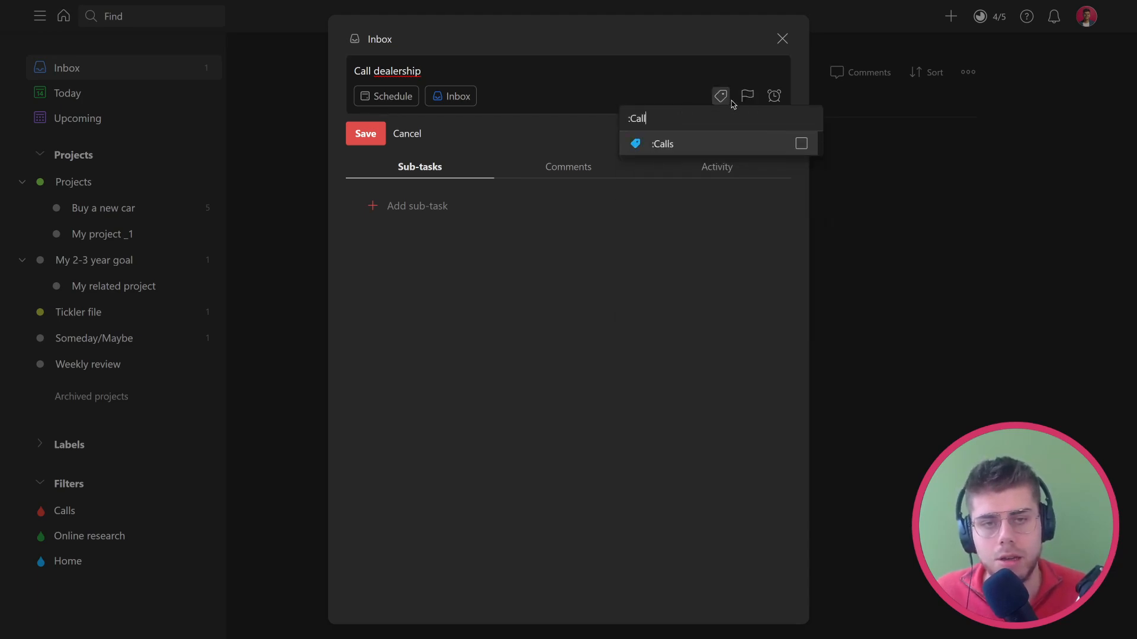
click(801, 143)
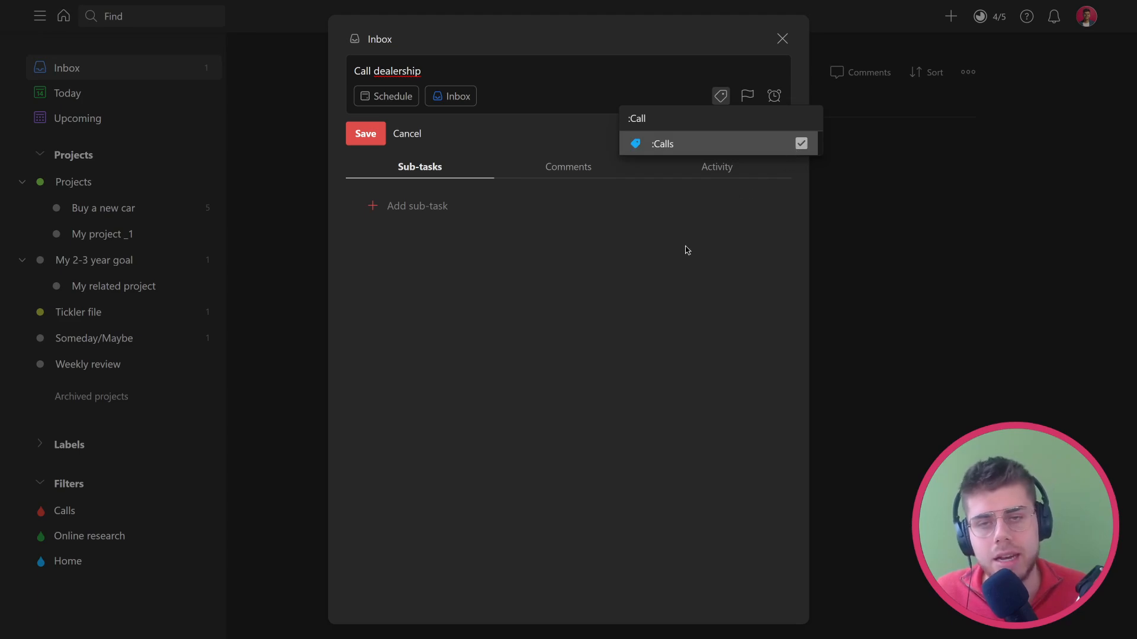
click(662, 143)
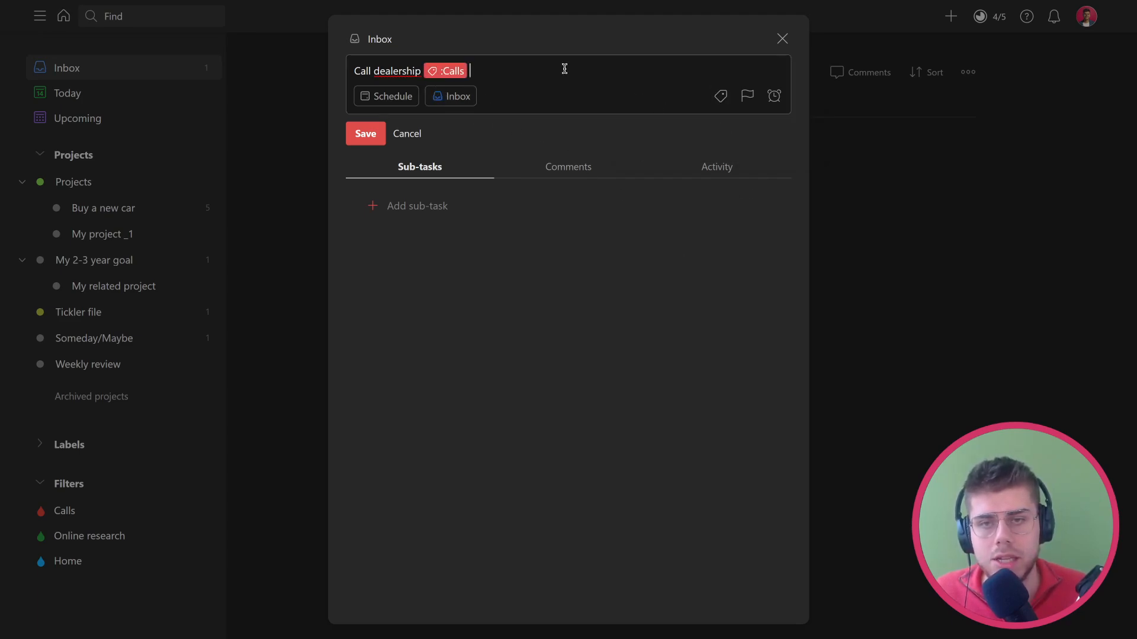
click(365, 133)
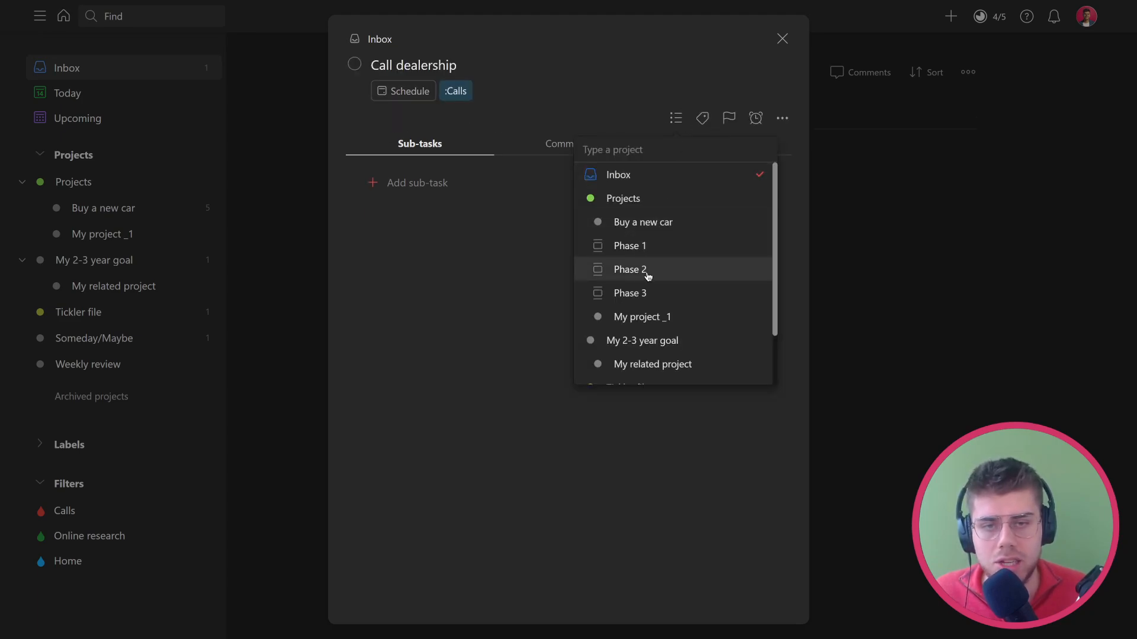
click(642, 223)
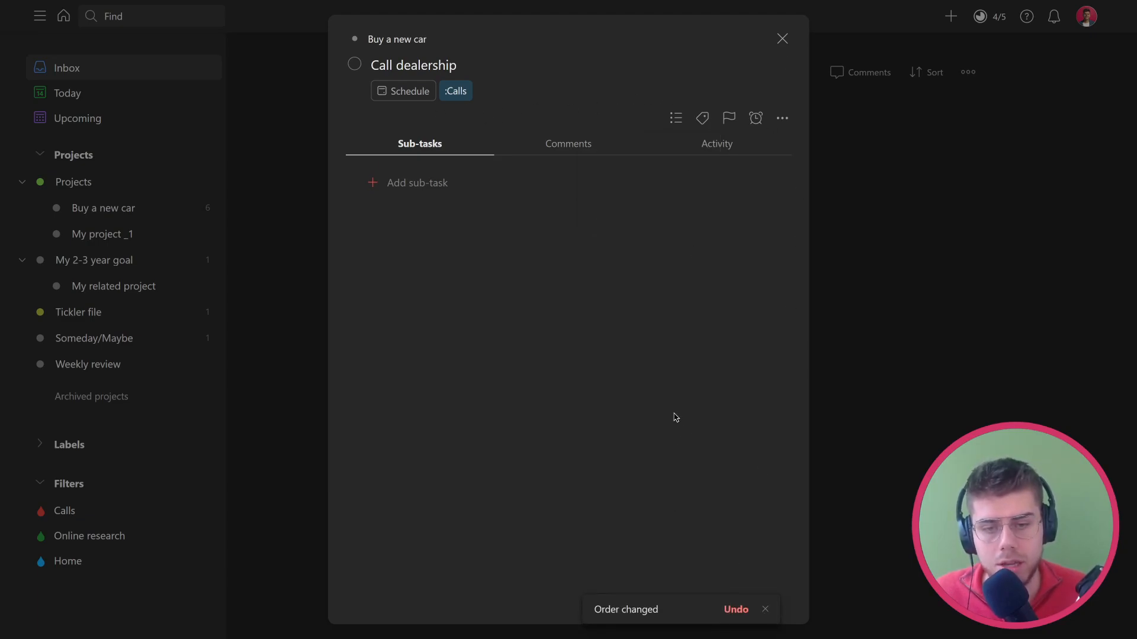
click(781, 38)
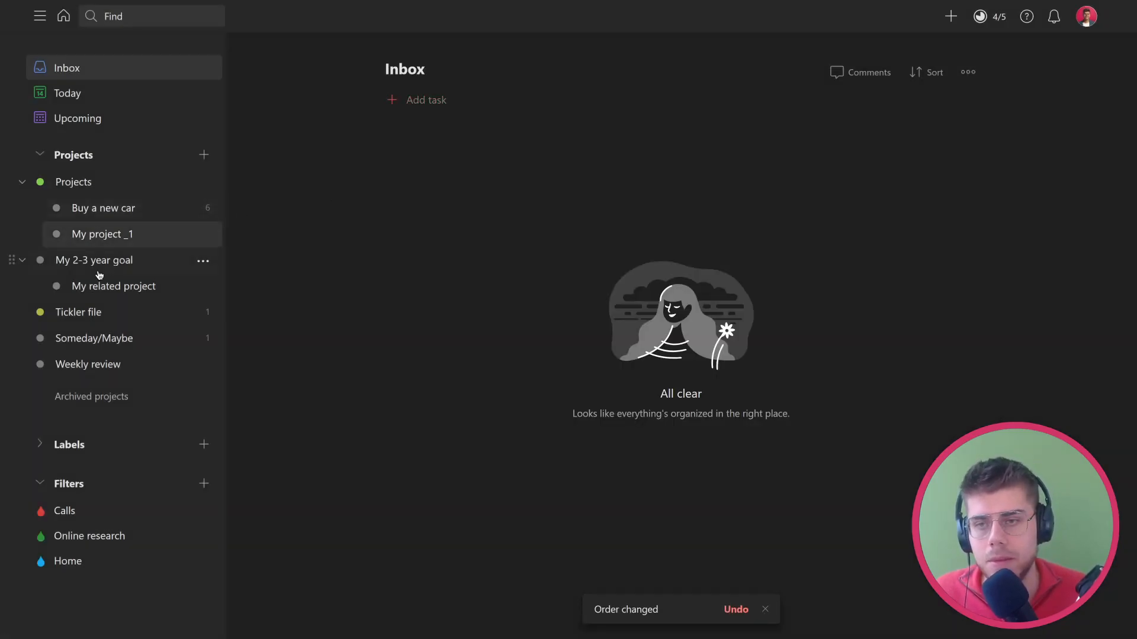
- Complete Buy a new car's Phase 1 tasks, tag Find car dealerships Next_action and view it in Online research
click(103, 207)
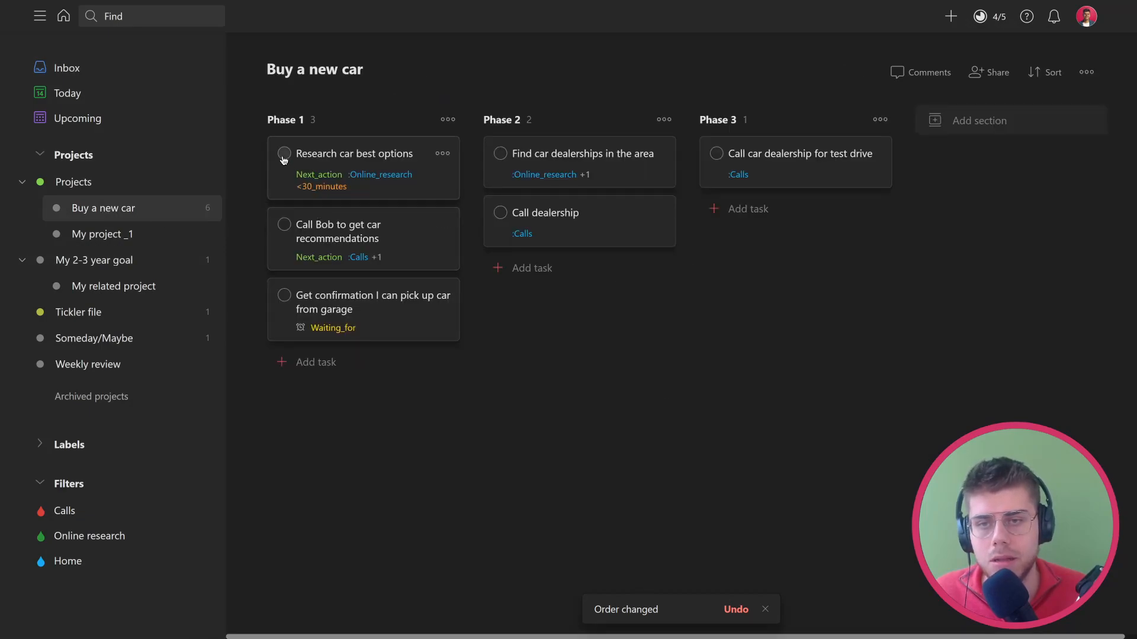
click(284, 154)
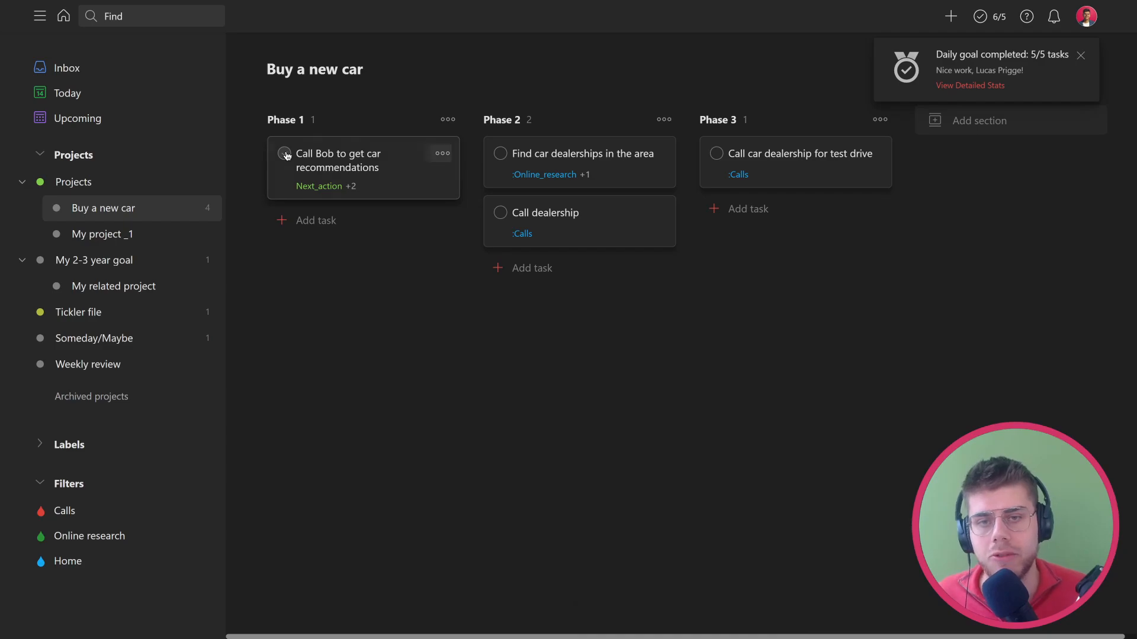
click(284, 152)
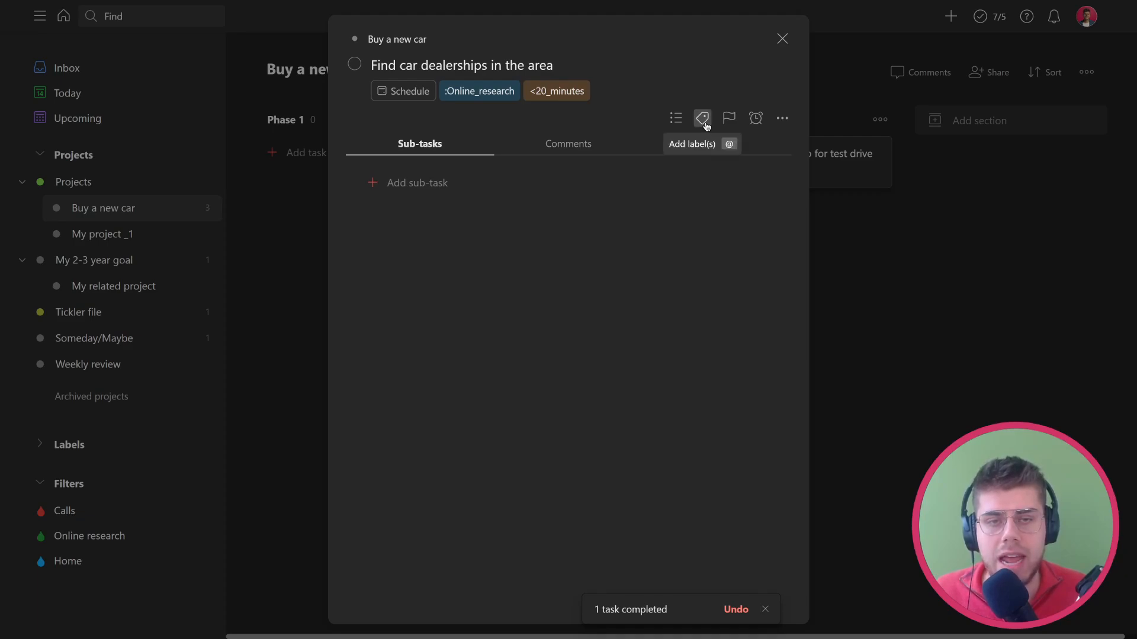
click(702, 117)
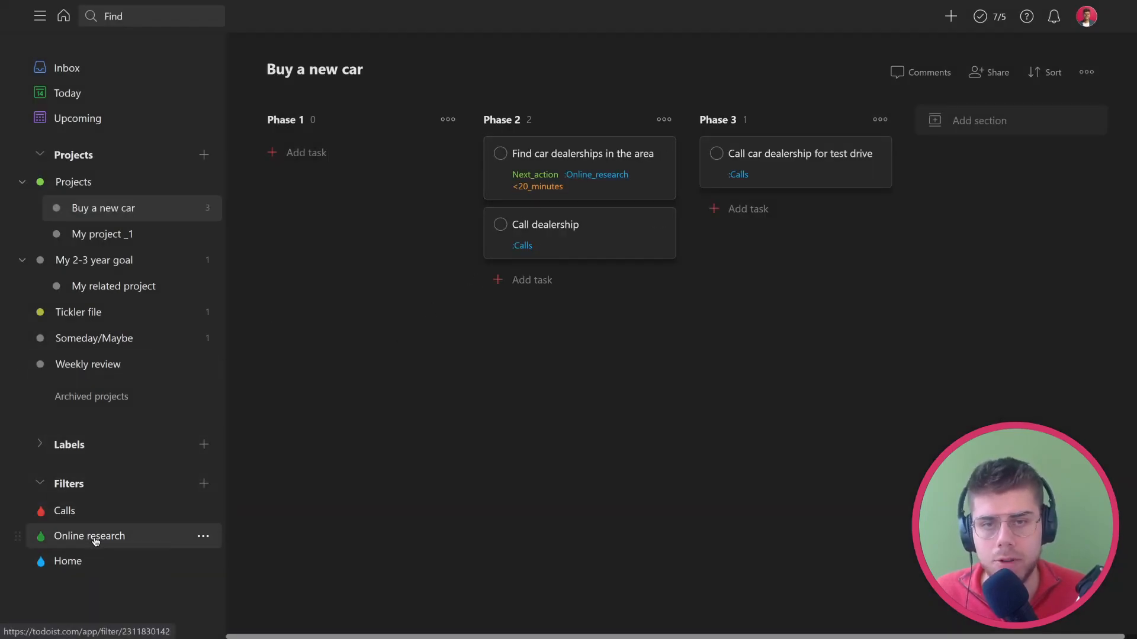
click(89, 536)
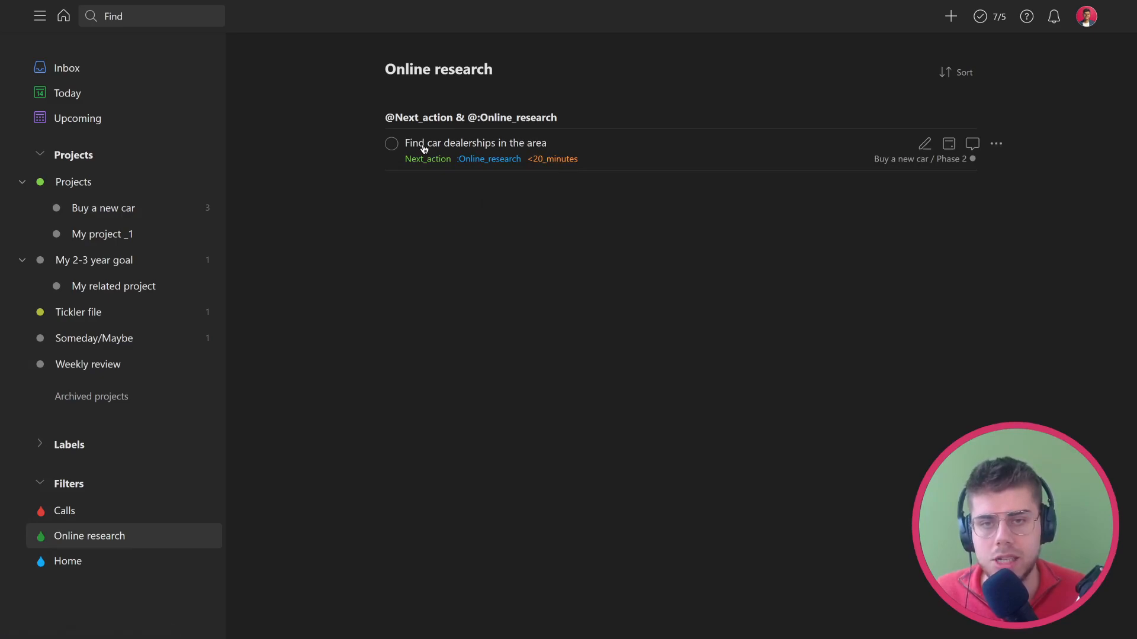
mouse_move(502, 156)
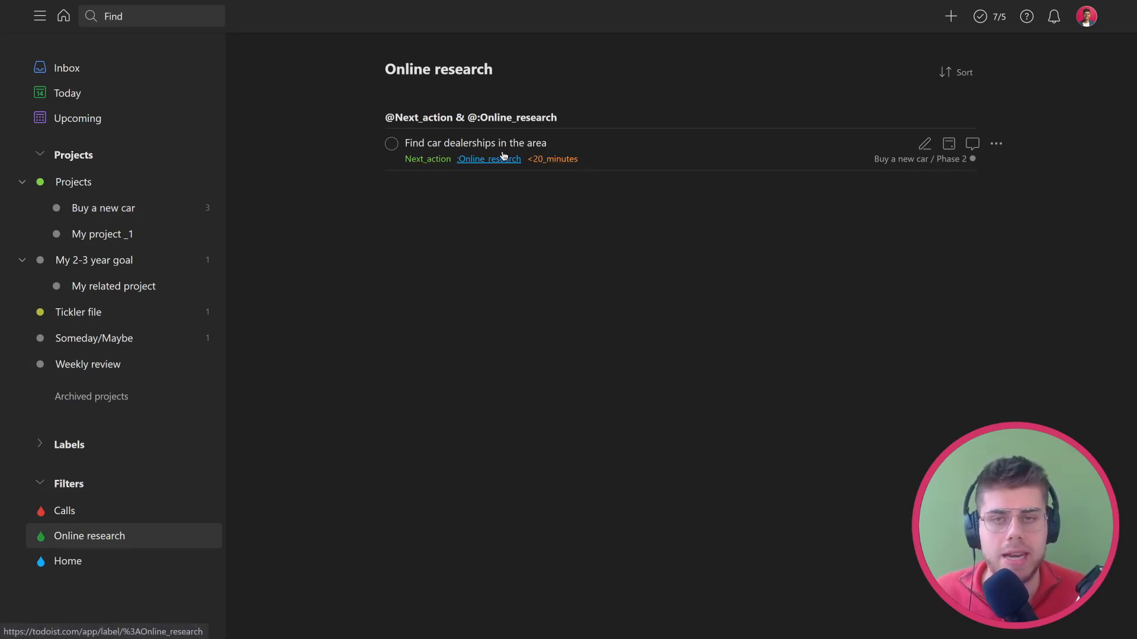